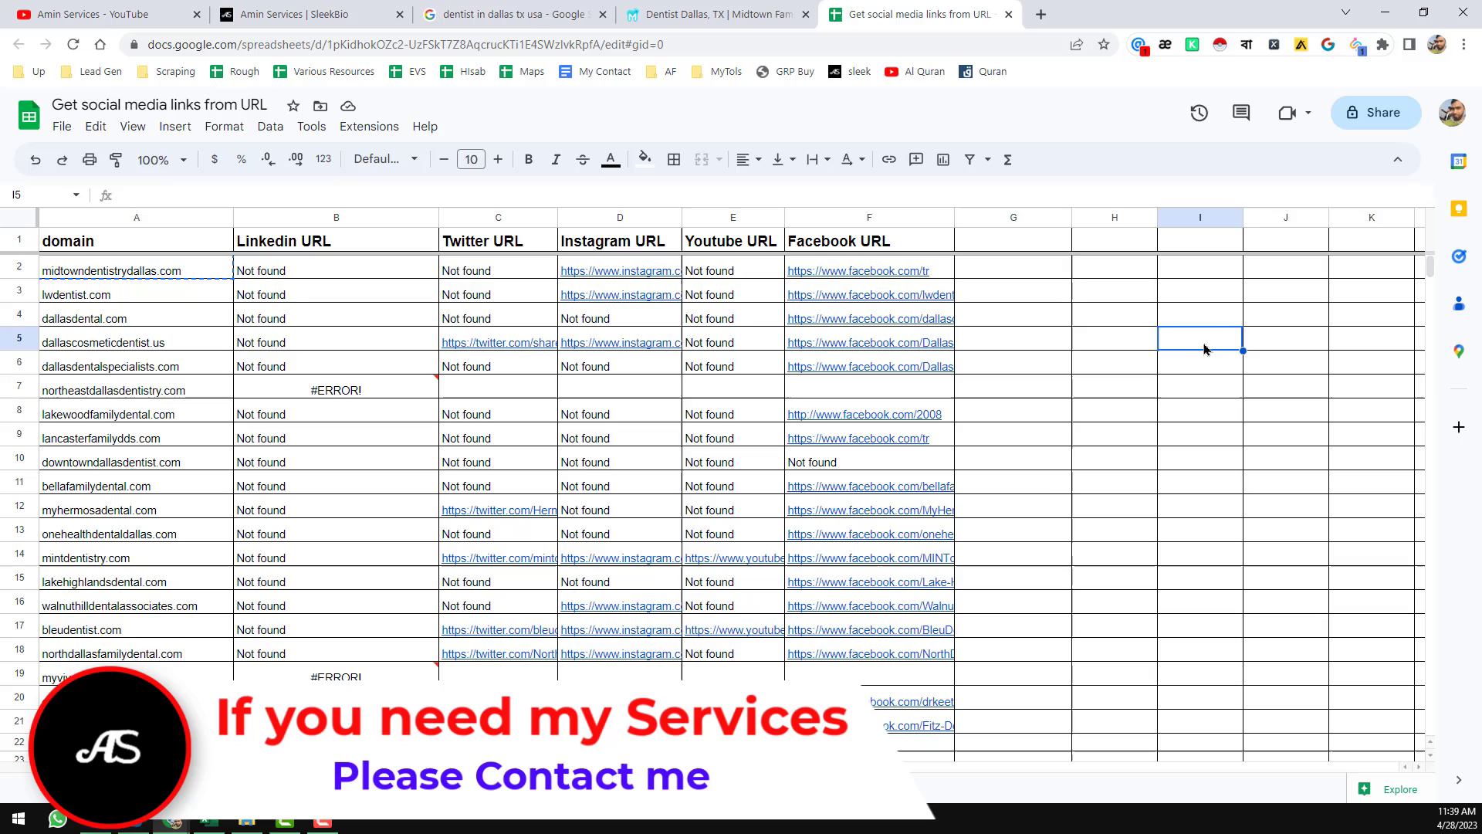
mouse_move(219, 276)
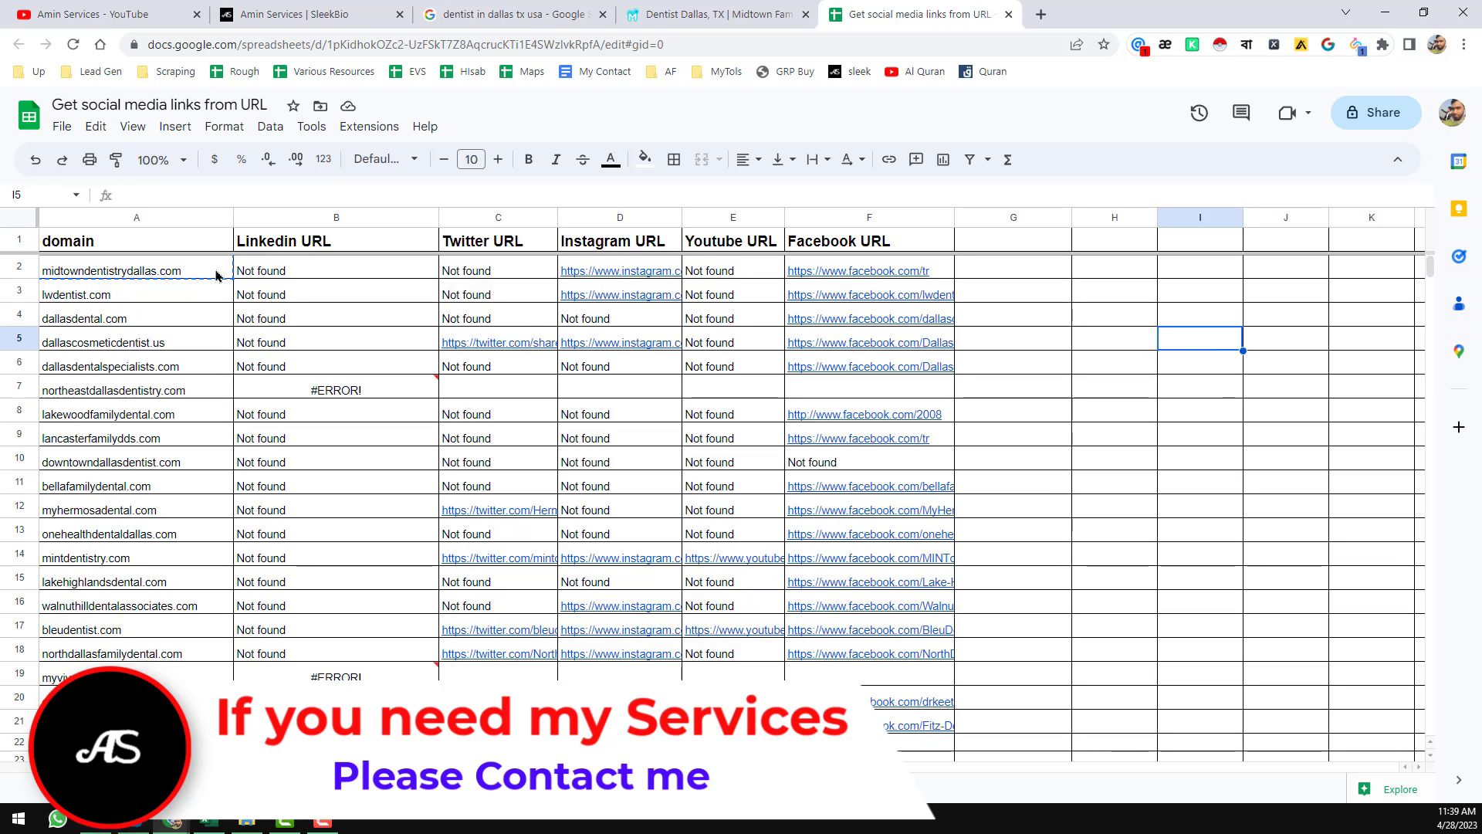
mouse_move(420, 348)
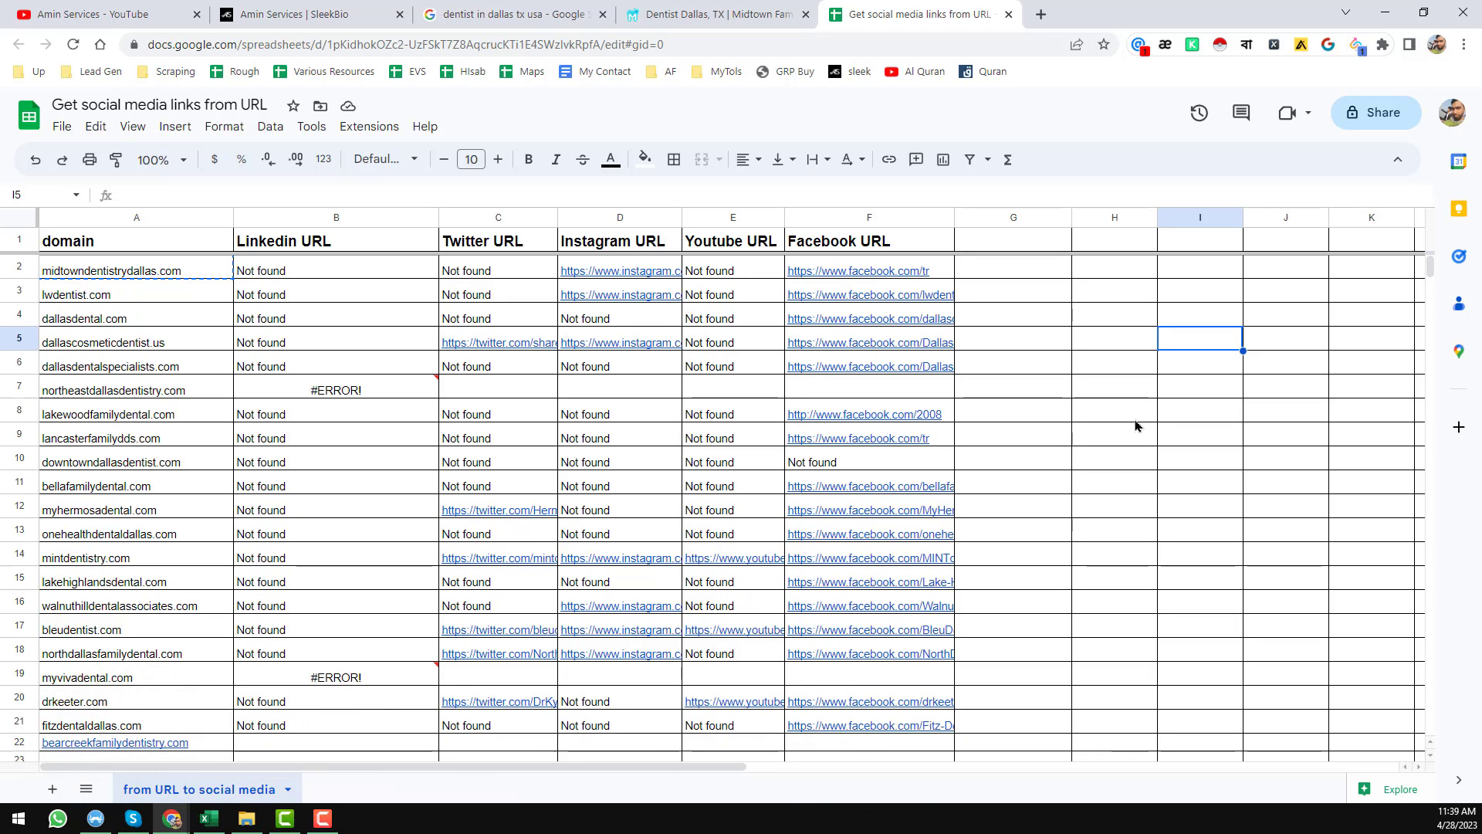
mouse_move(805, 254)
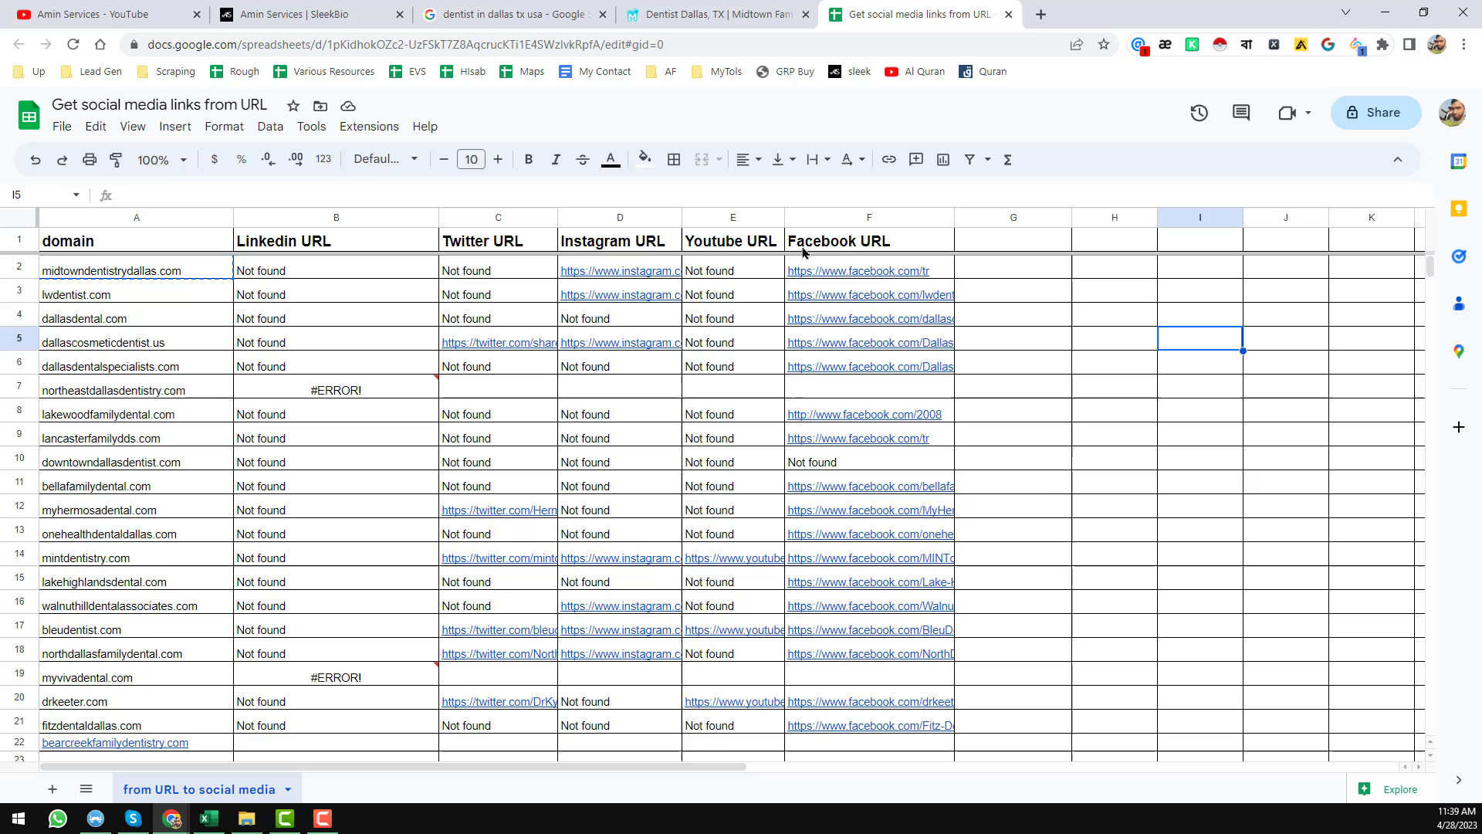
mouse_move(1105, 364)
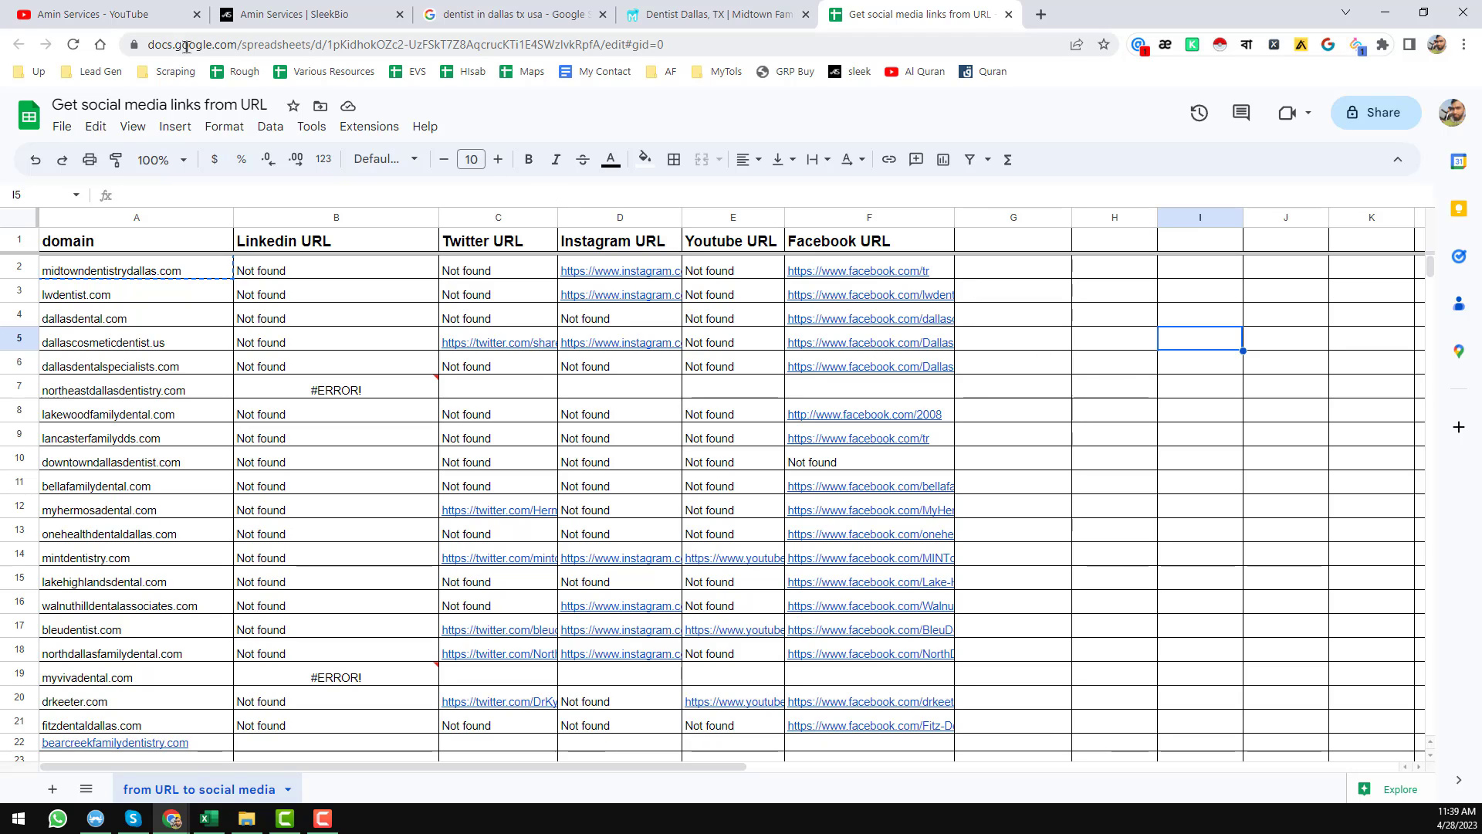
Scroll through the YouTube channel's latest videos.
click(77, 11)
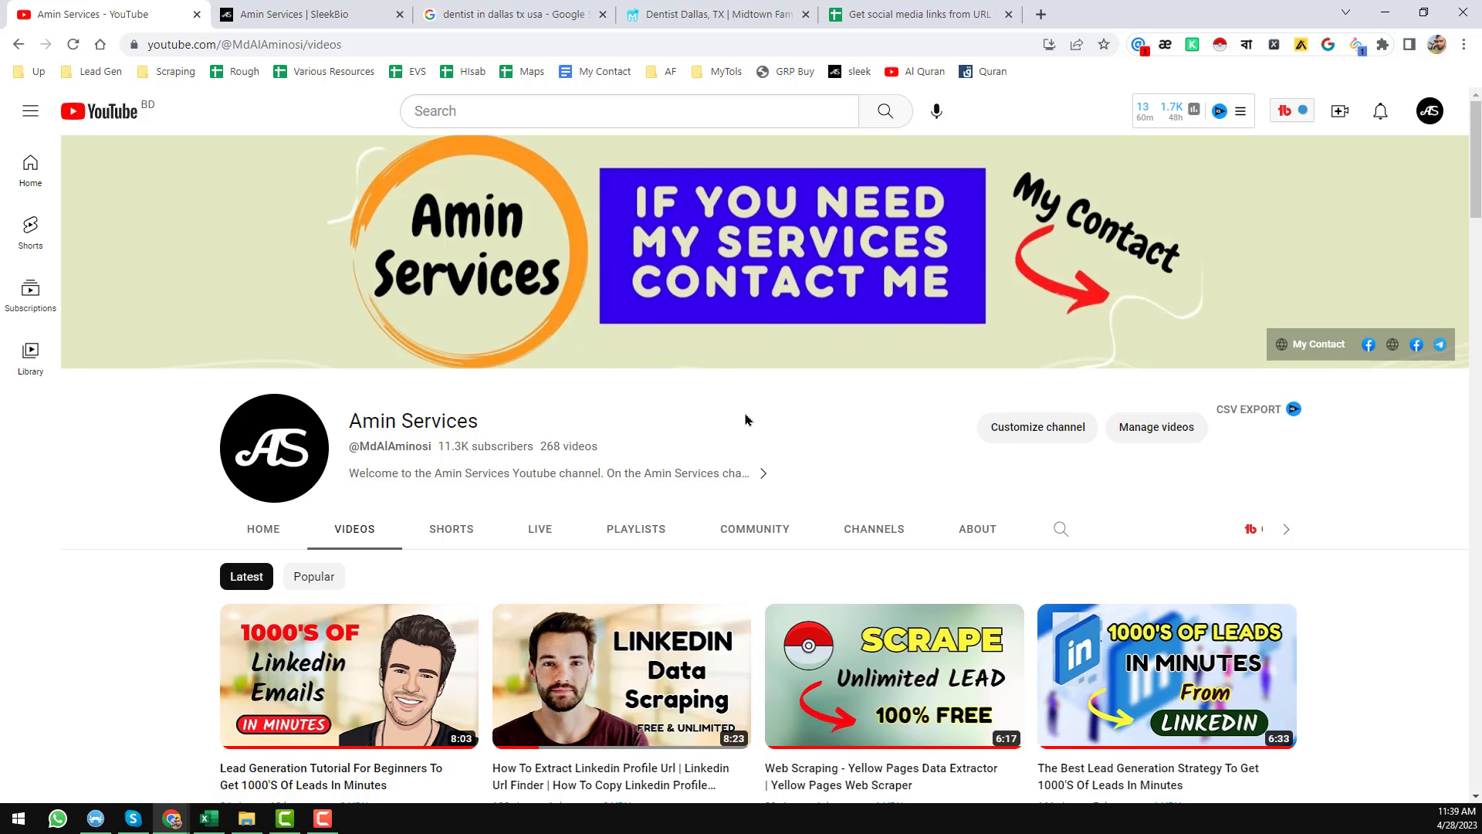
scroll(down, 3)
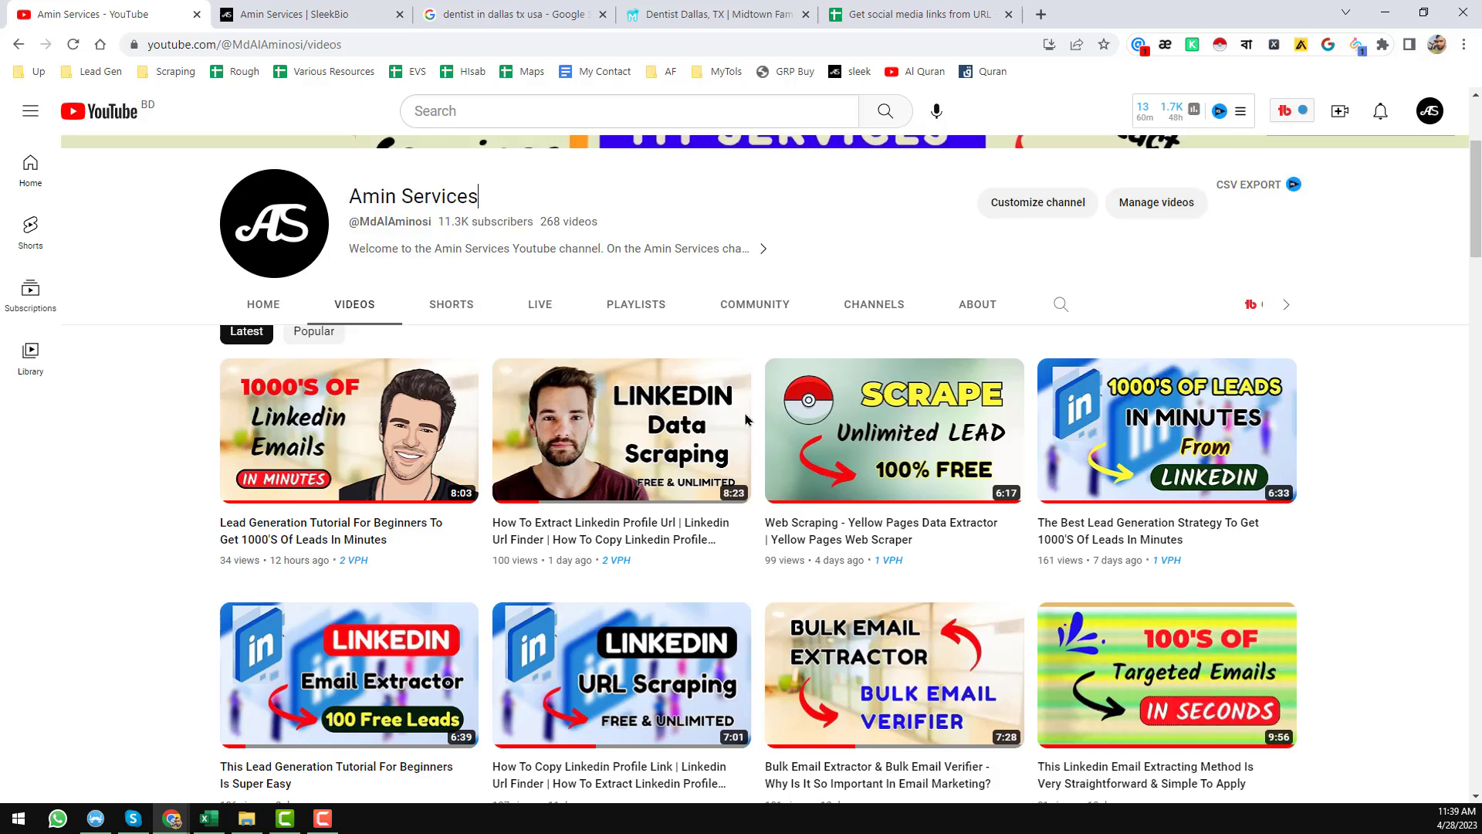
scroll(down, 3)
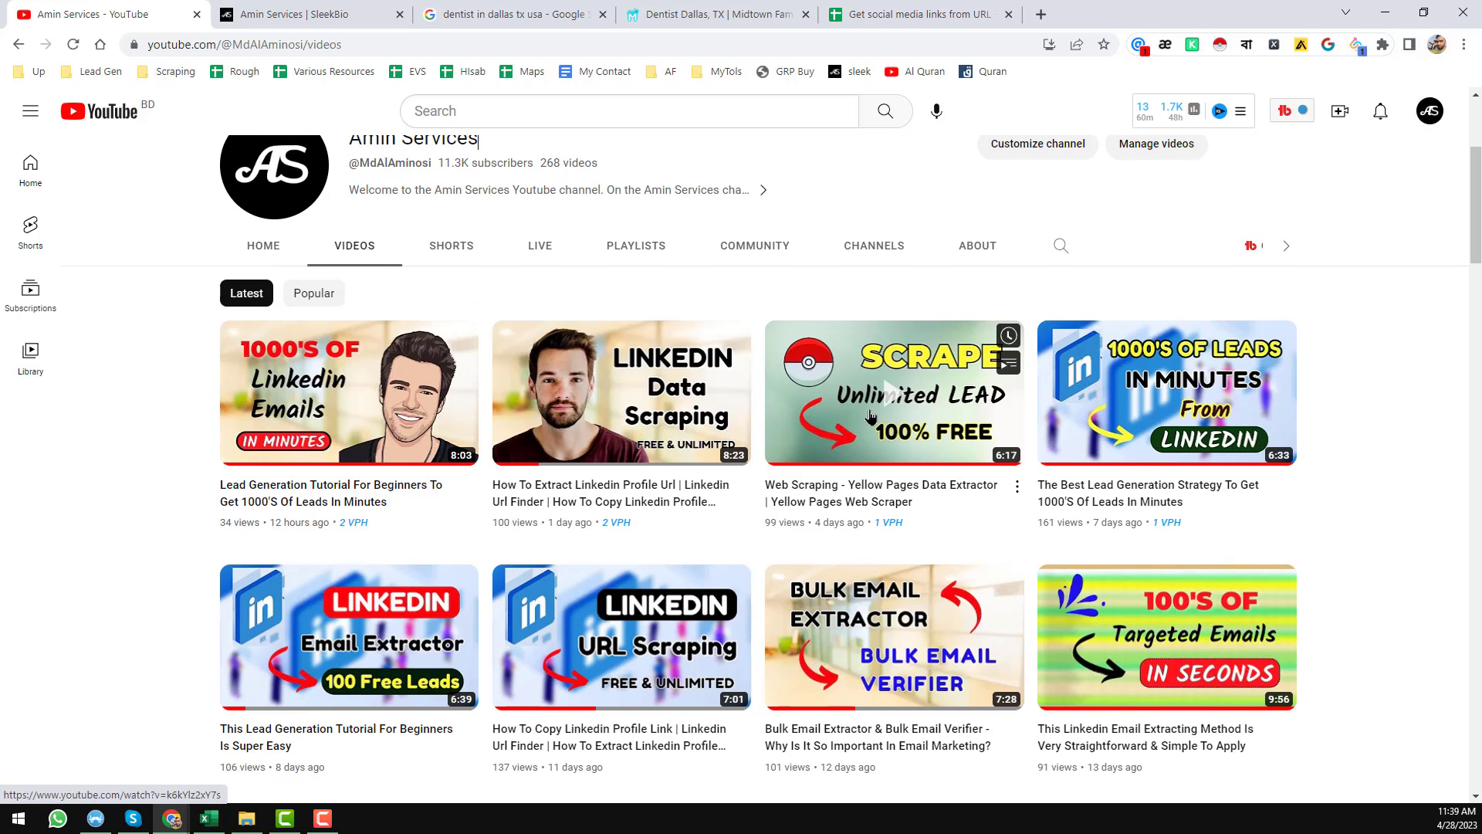
scroll(down, 3)
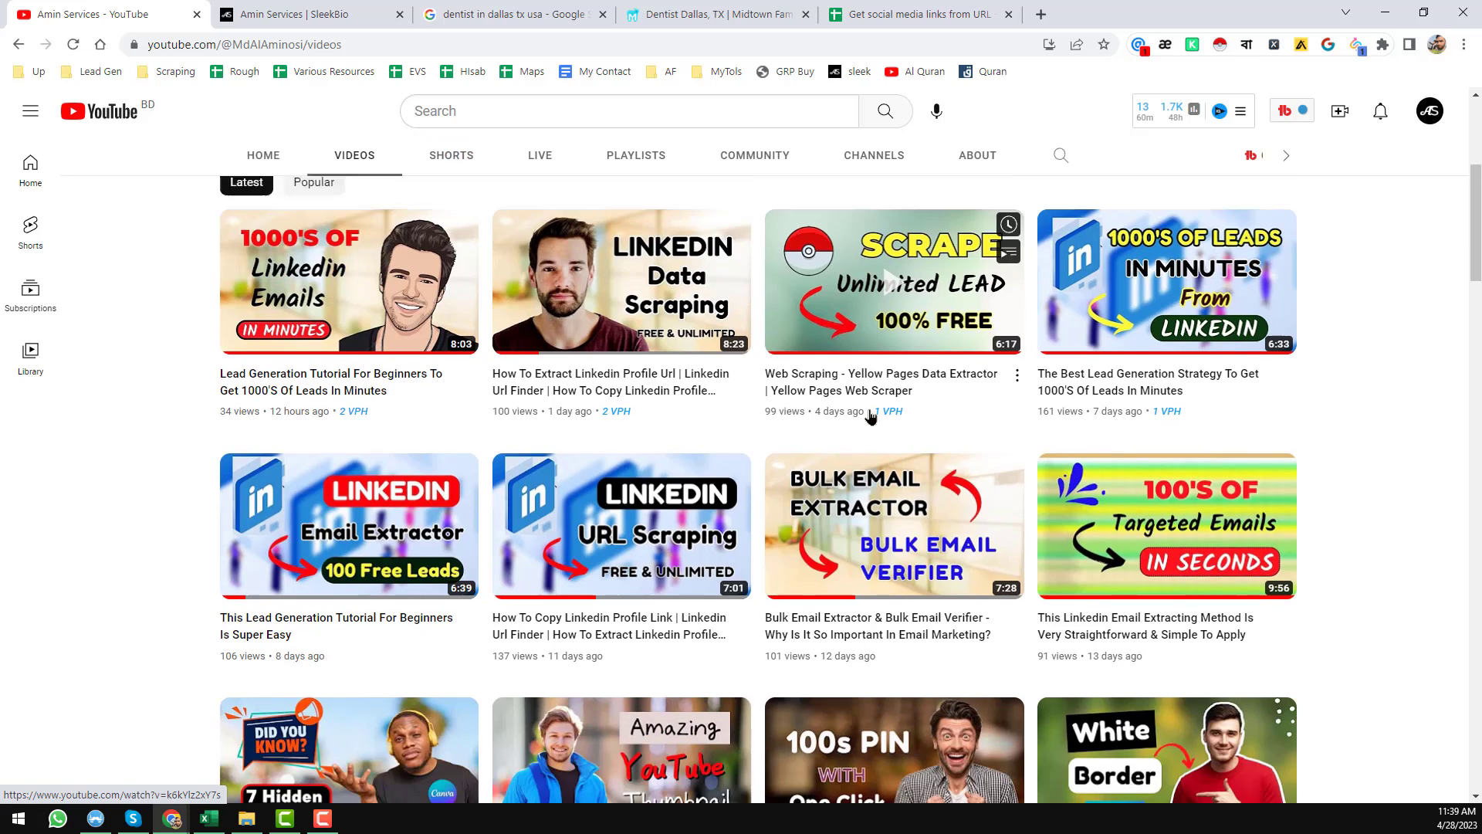
scroll(down, 3)
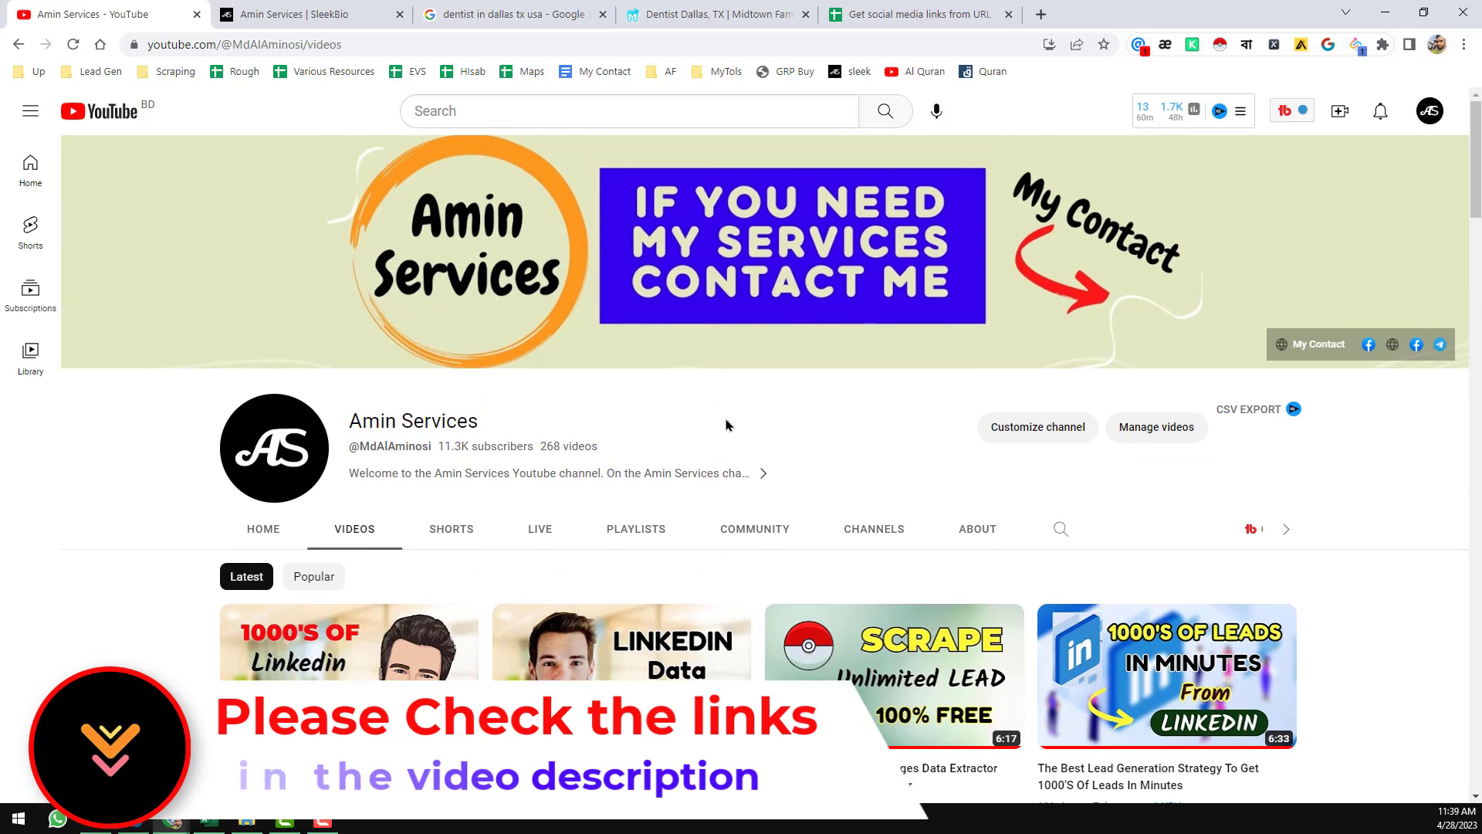
Check the links sheet and the channel's contact page, then view the Dallas dentist results.
click(924, 14)
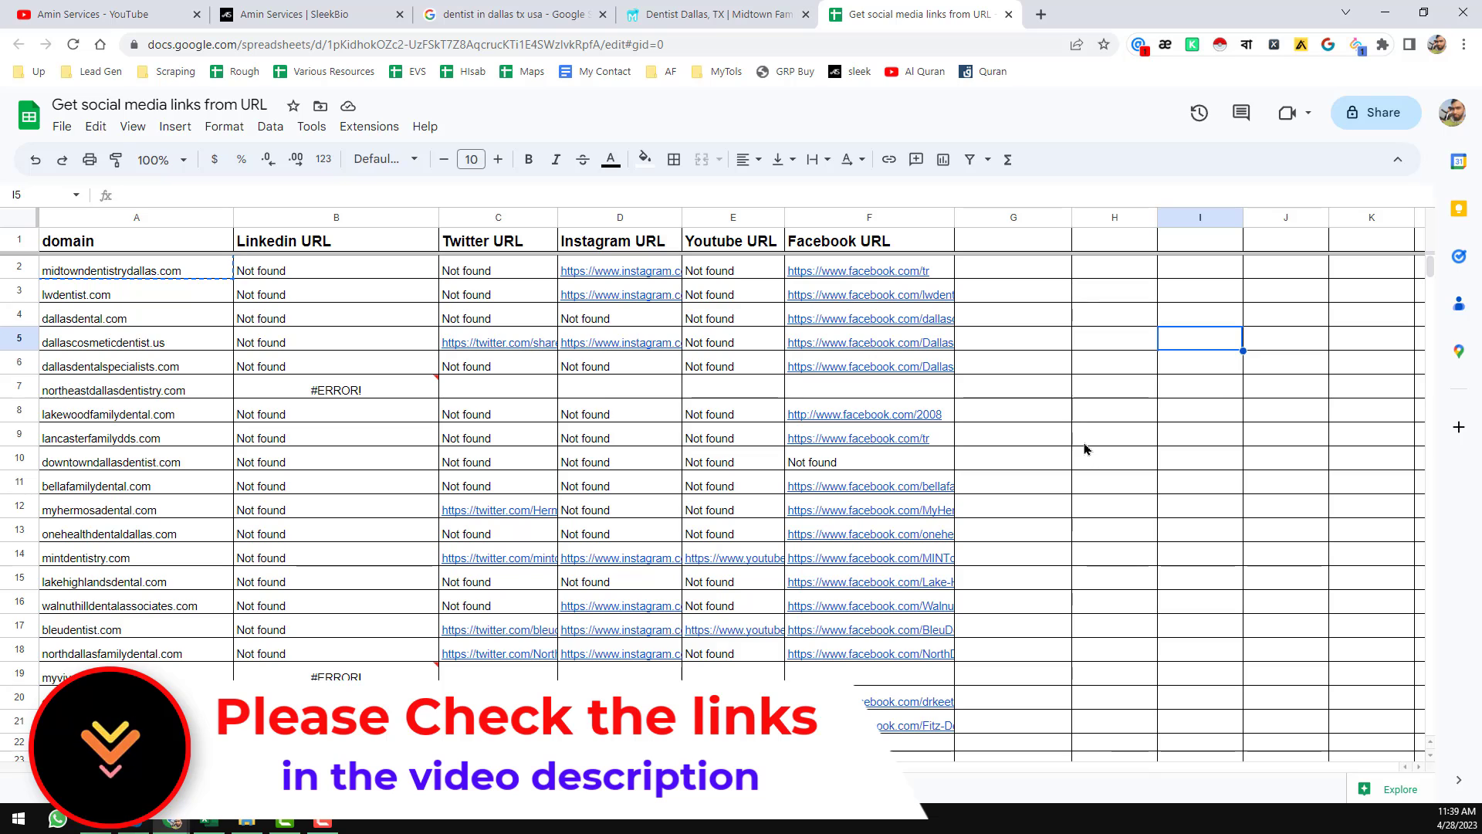
click(77, 13)
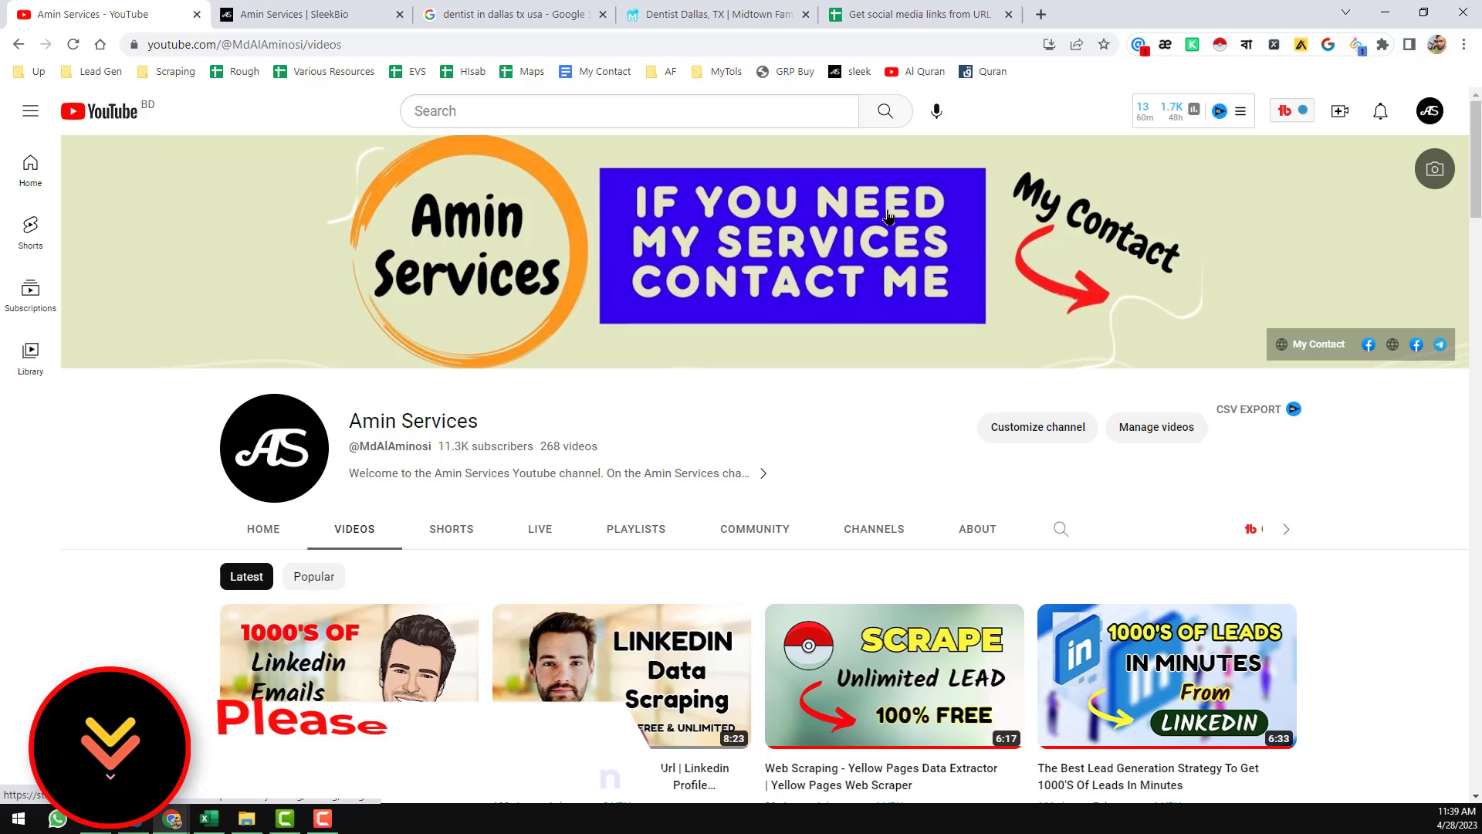
click(301, 15)
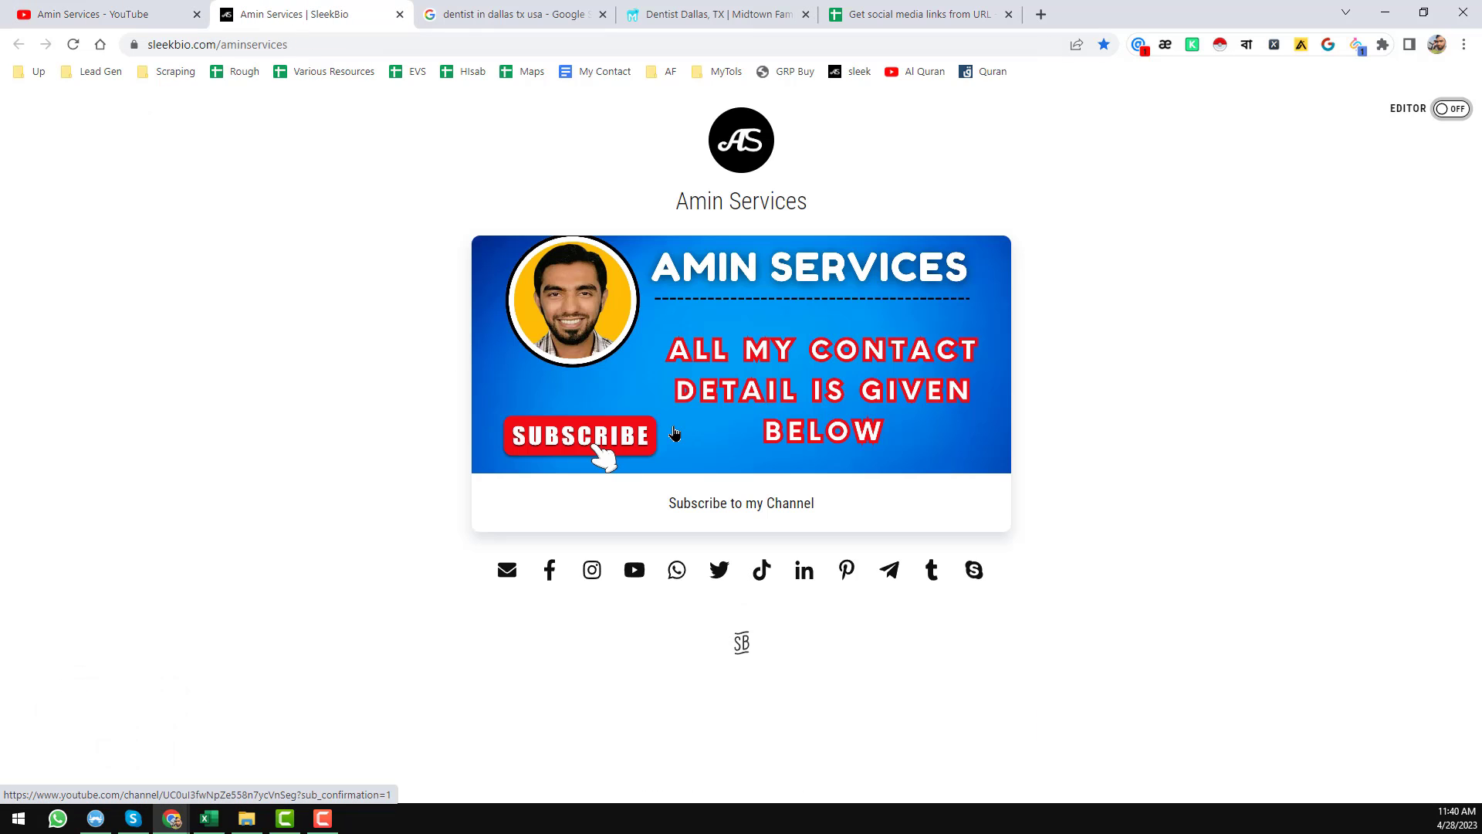
click(519, 14)
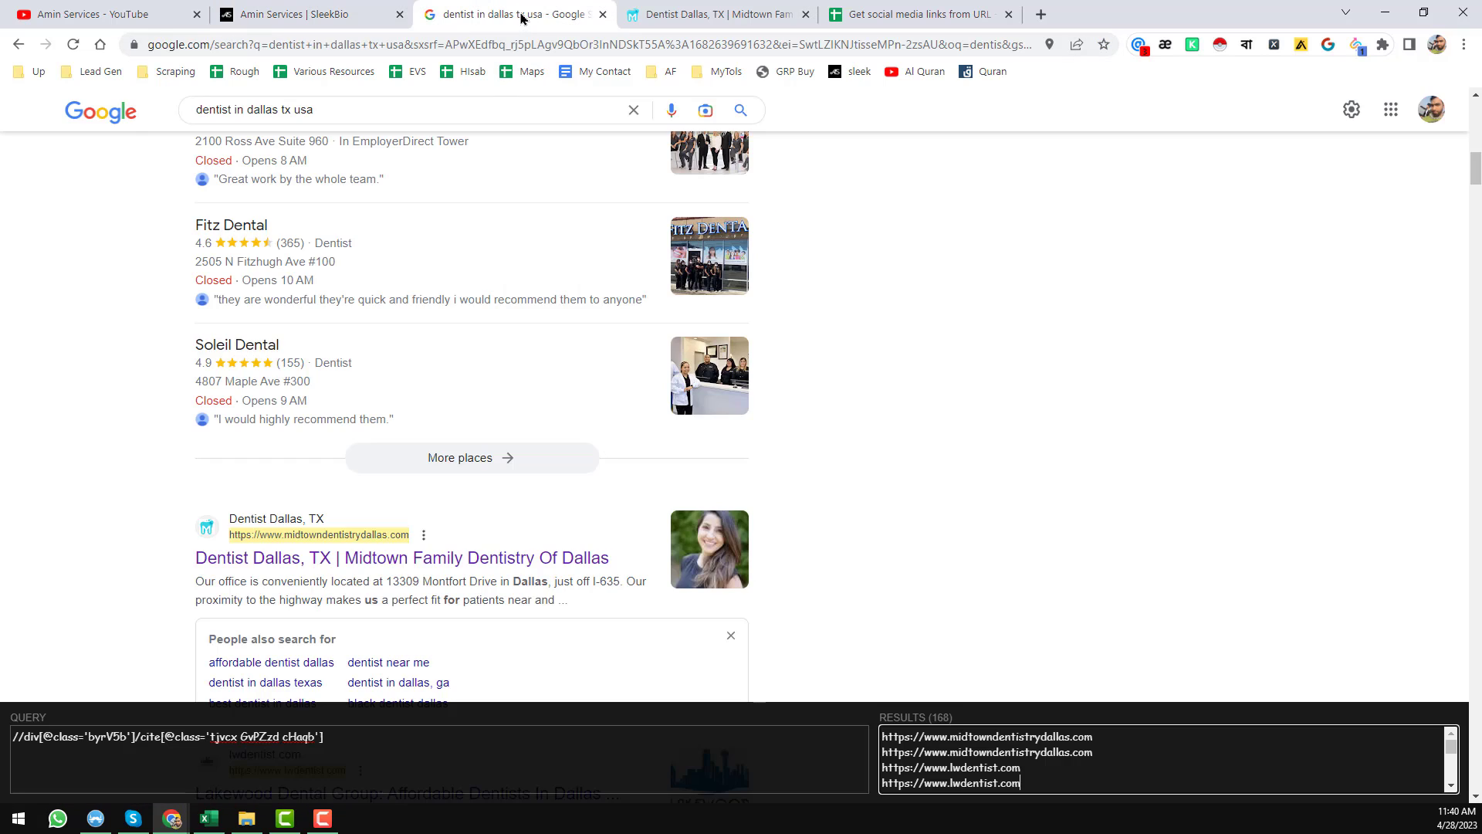
Select the 168 dentist website URLs in the XPath Helper results box for pasting into Excel.
scroll(up, 3)
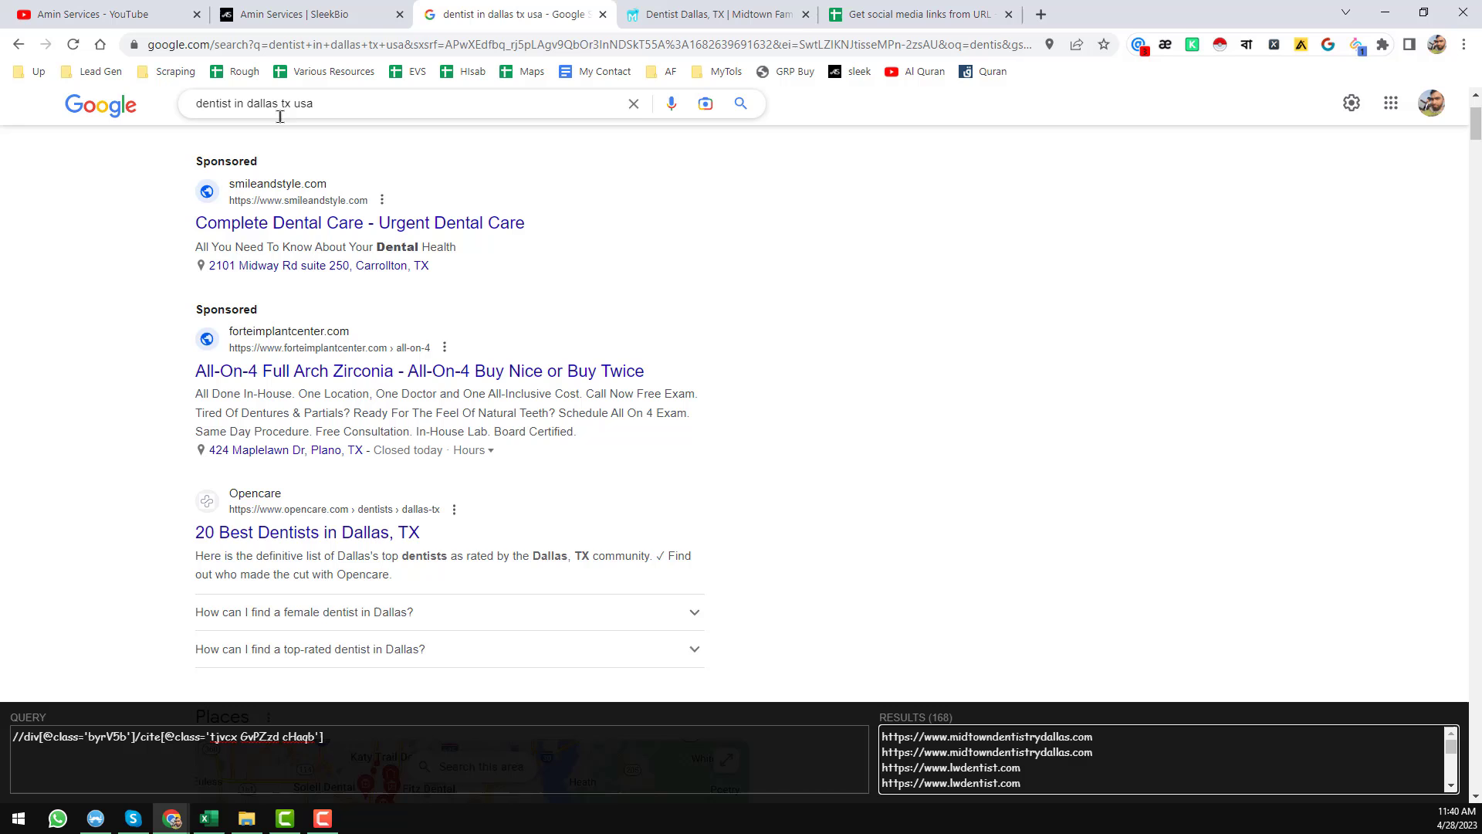
scroll(down, 3)
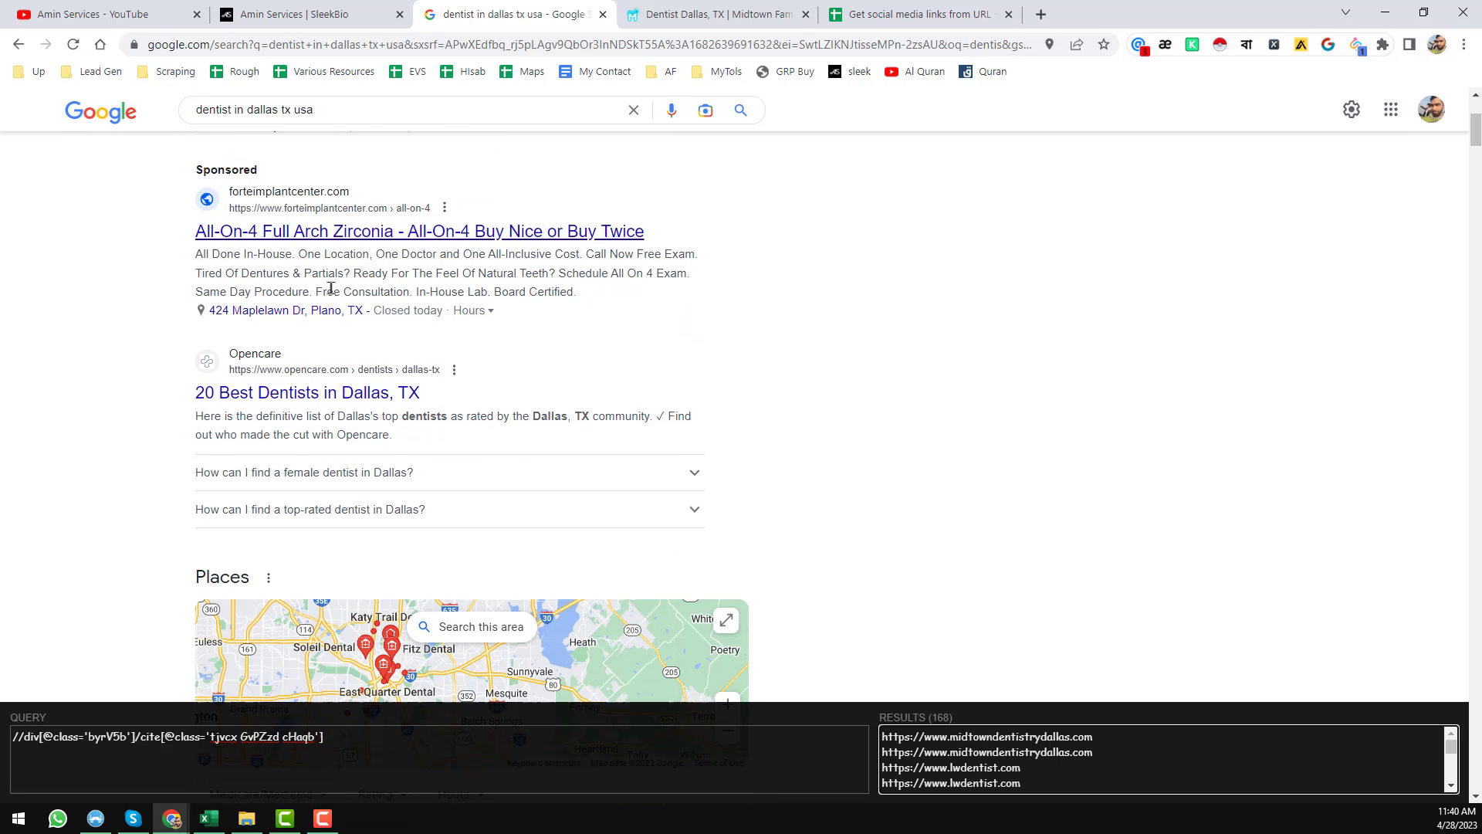
scroll(down, 3)
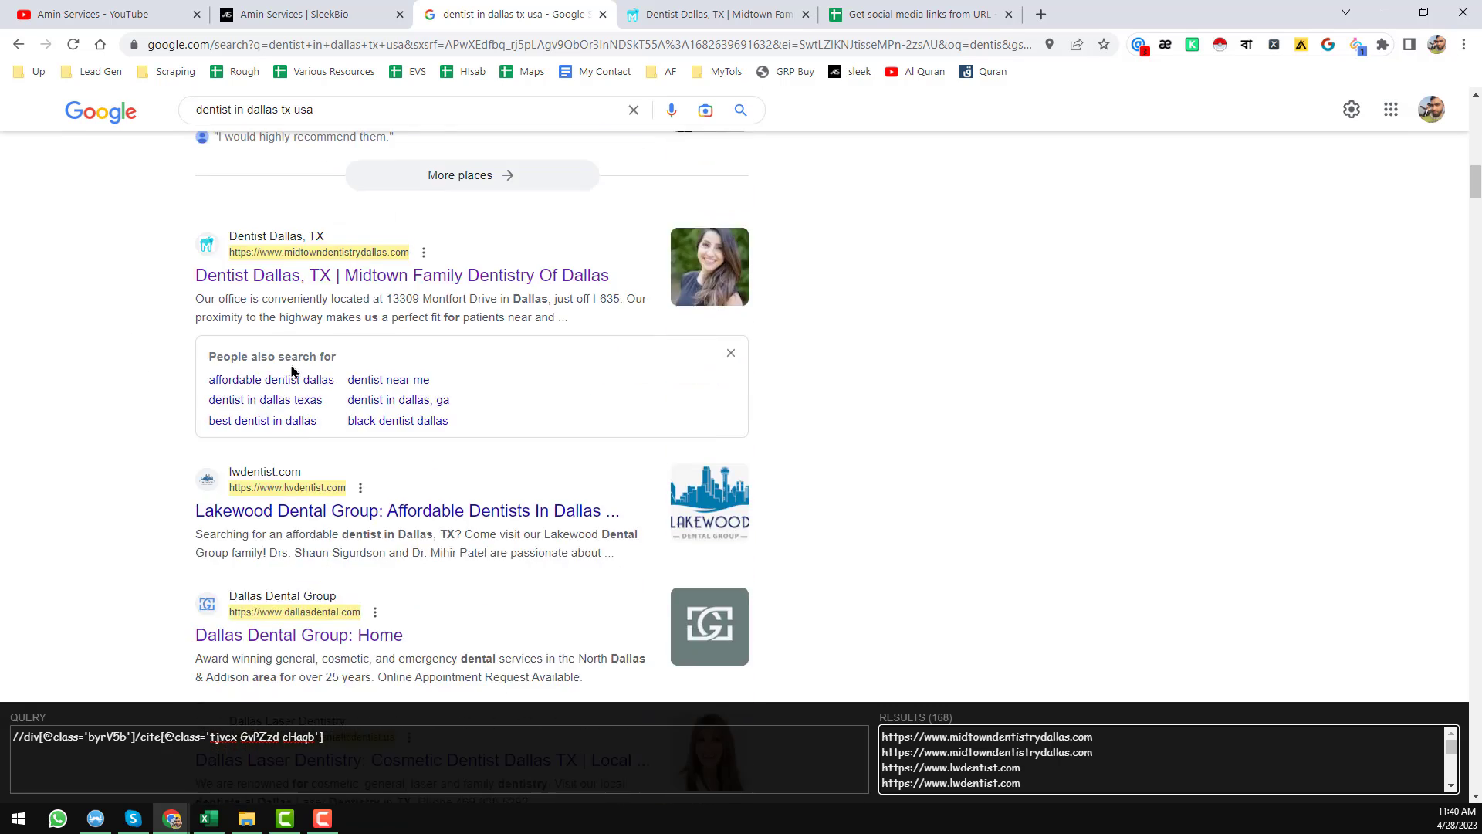
scroll(down, 3)
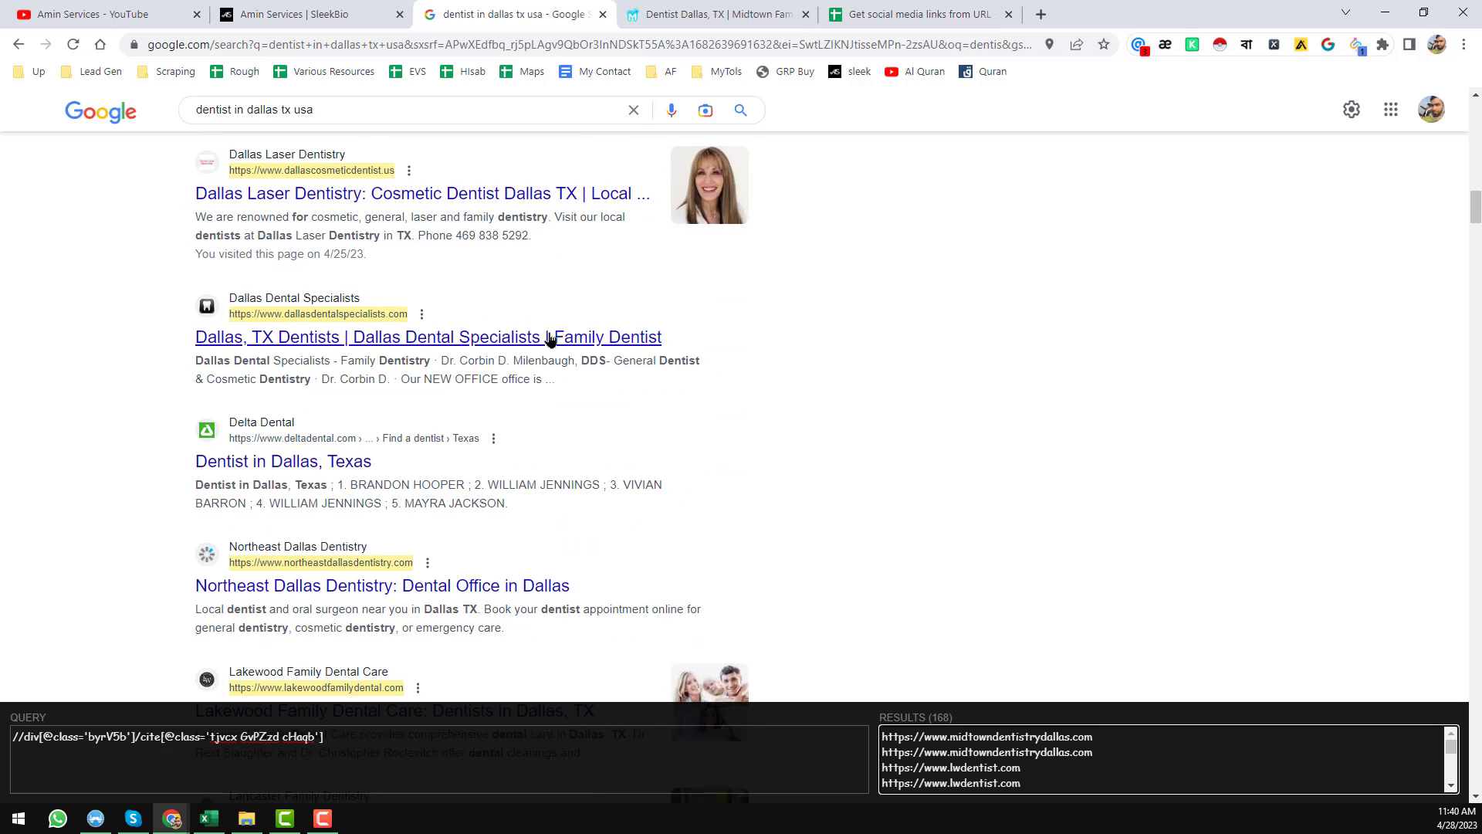
scroll(down, 3)
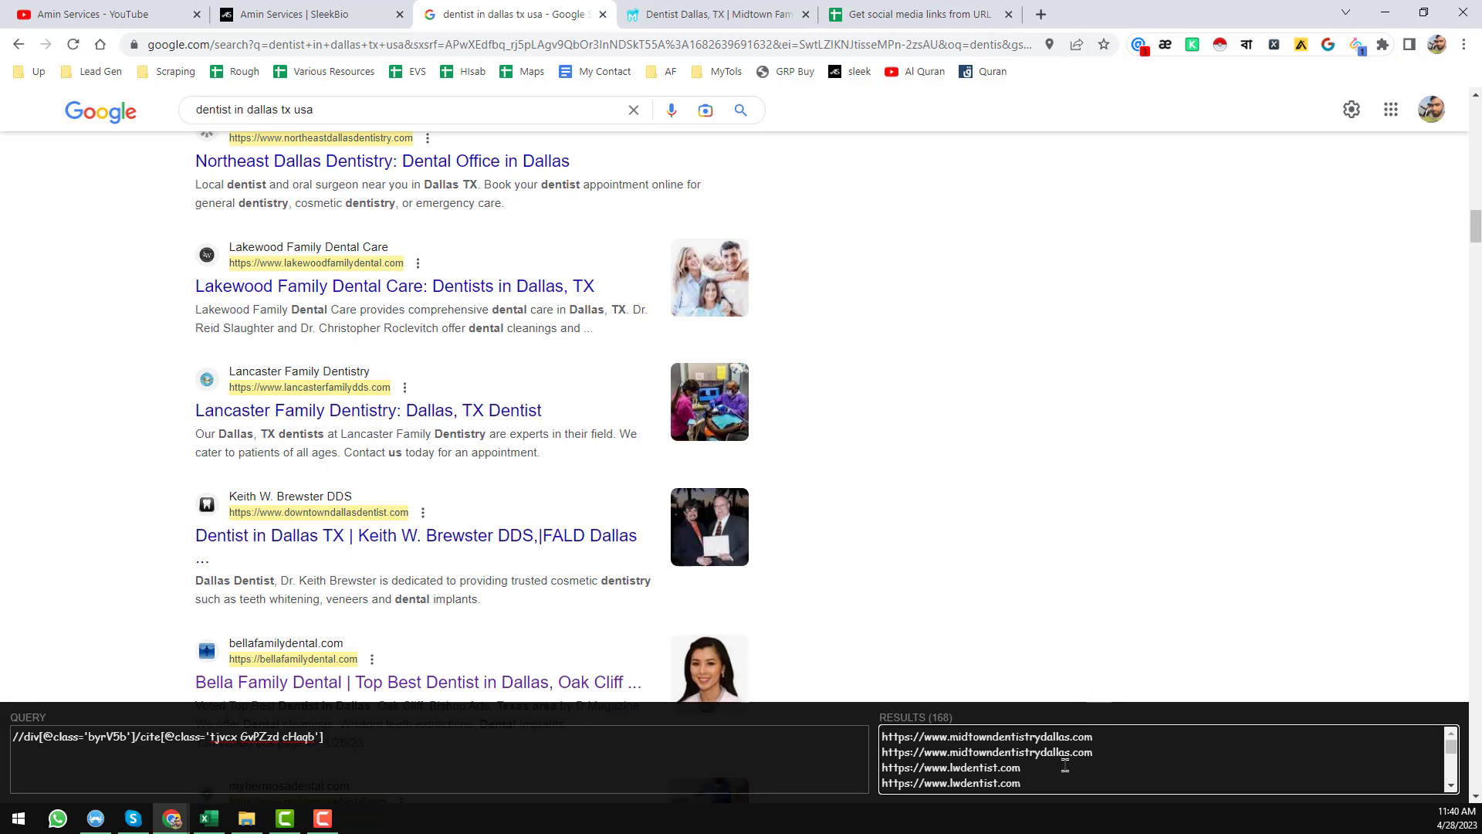
drag(881, 737, 1026, 783)
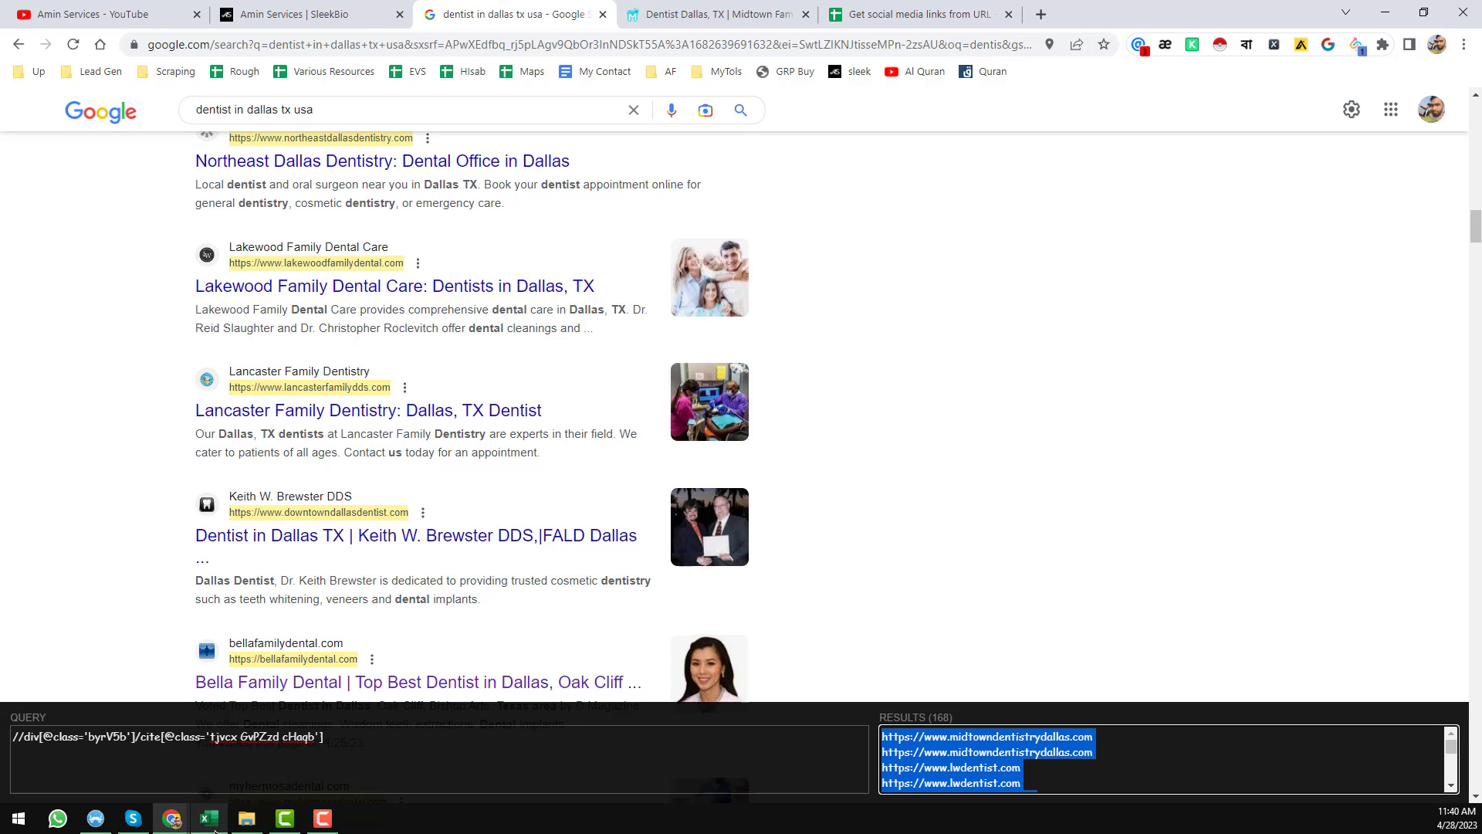
click(208, 818)
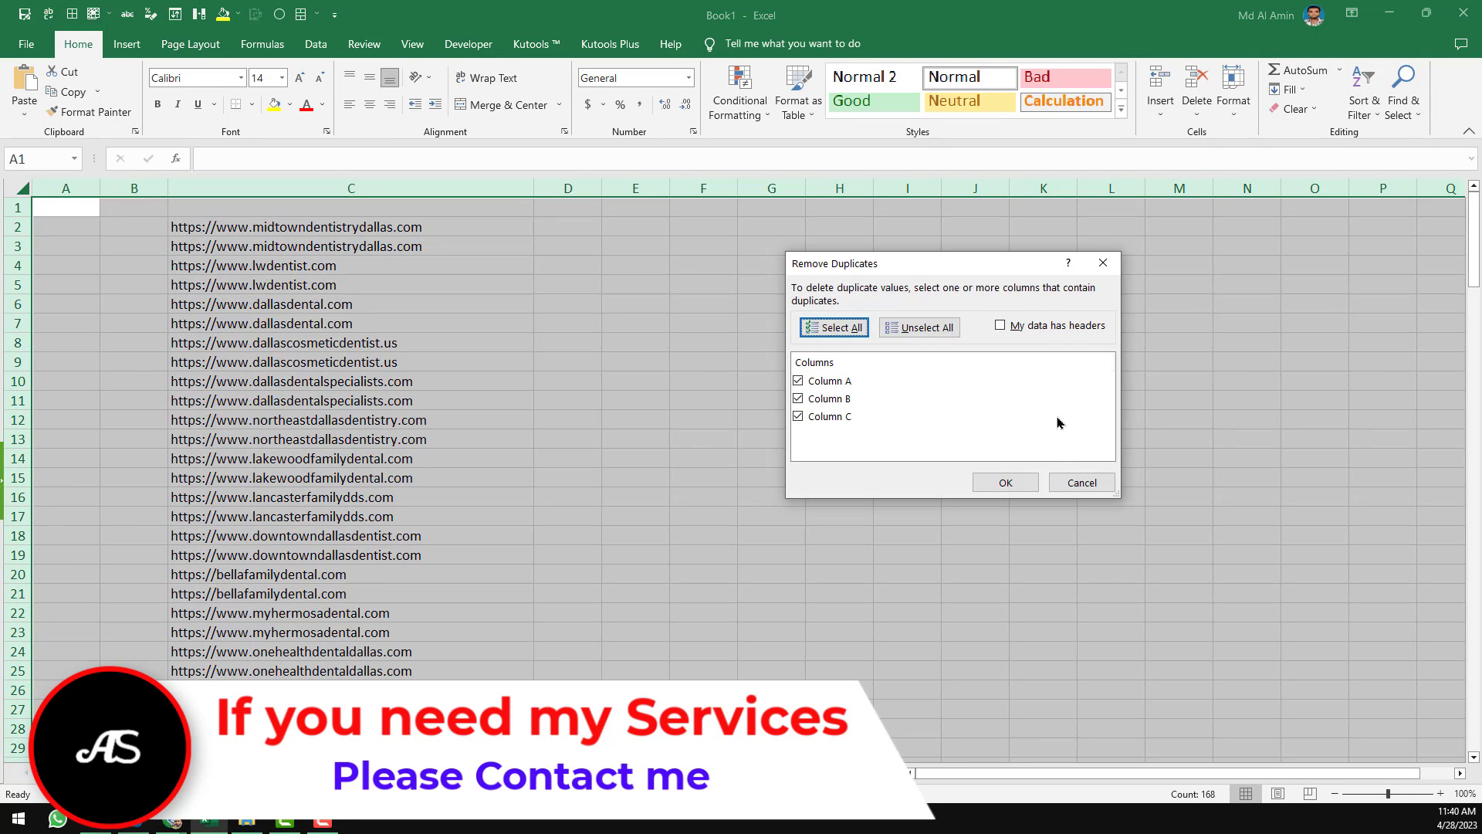
click(1005, 483)
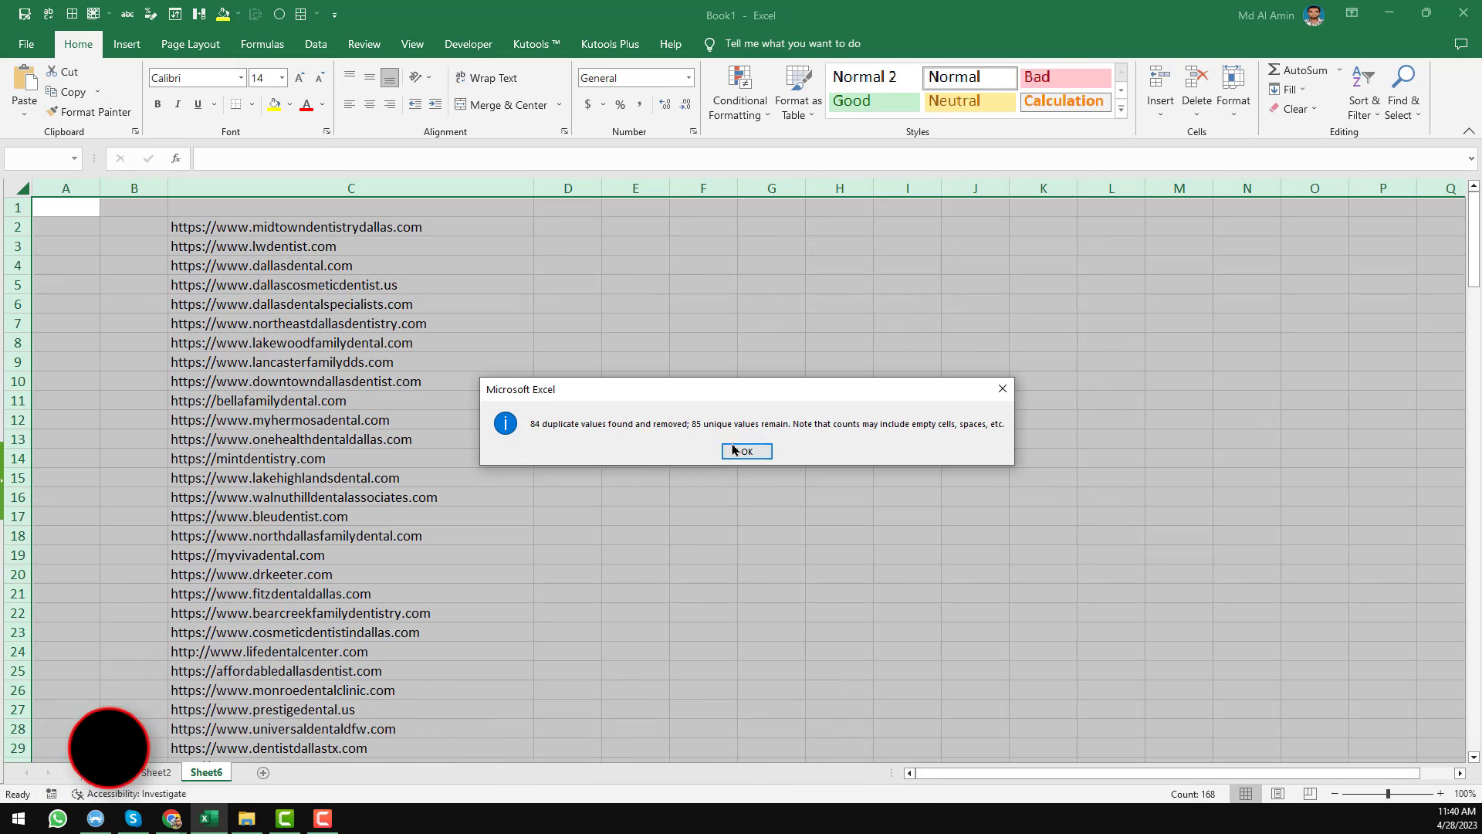
click(746, 451)
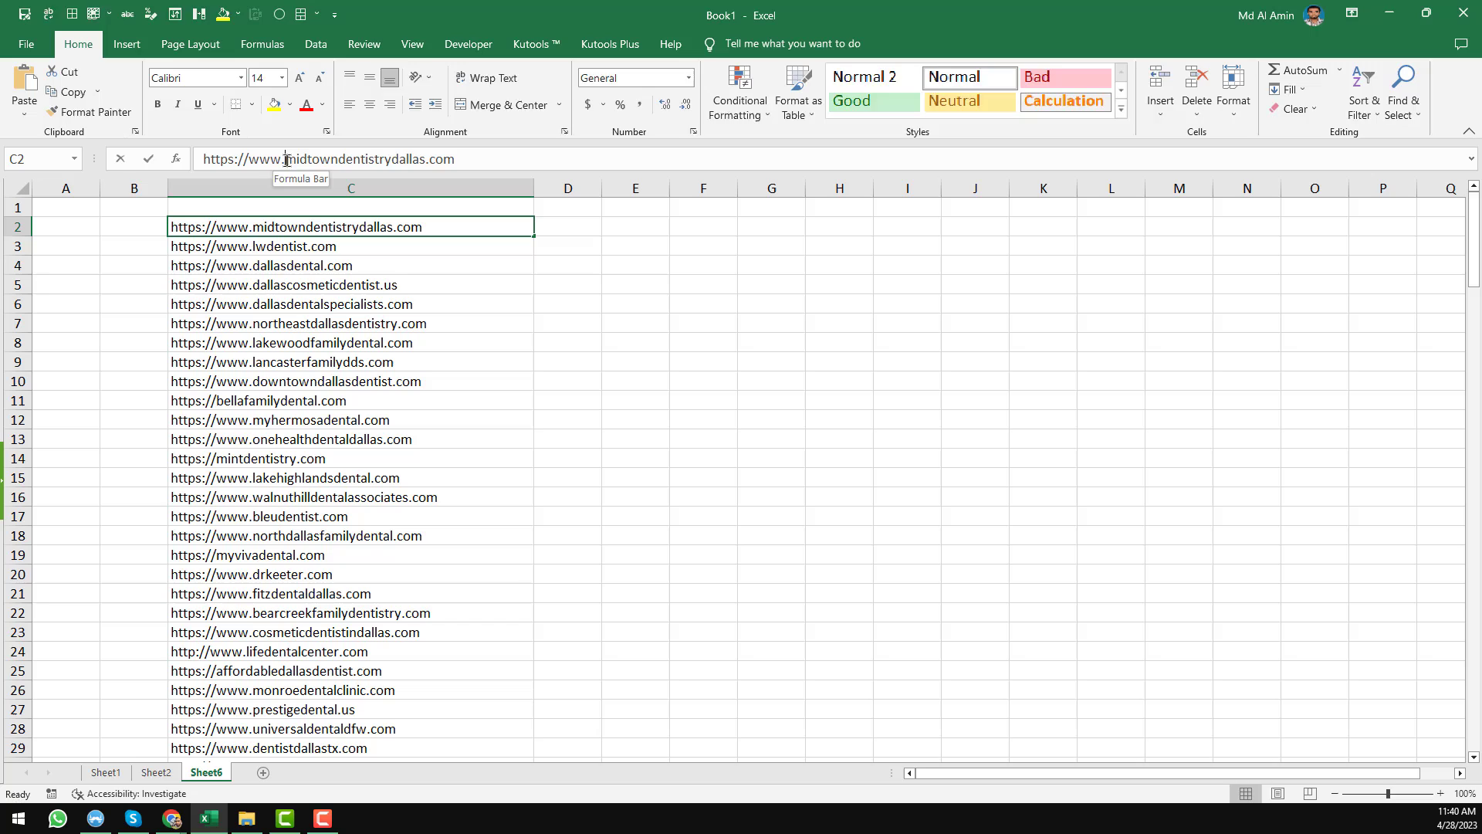
double_click(327, 226)
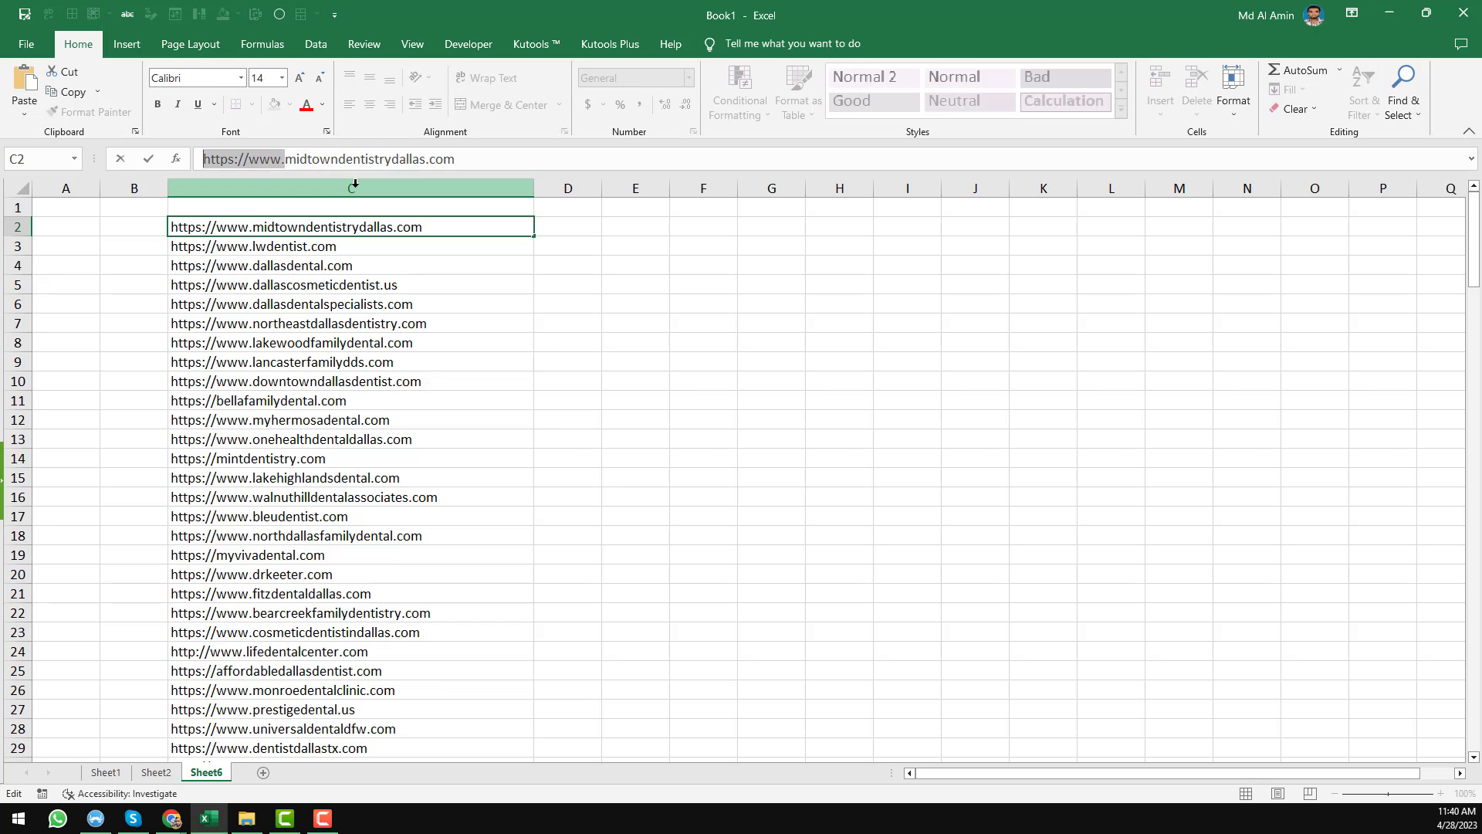
key(ctrl+h)
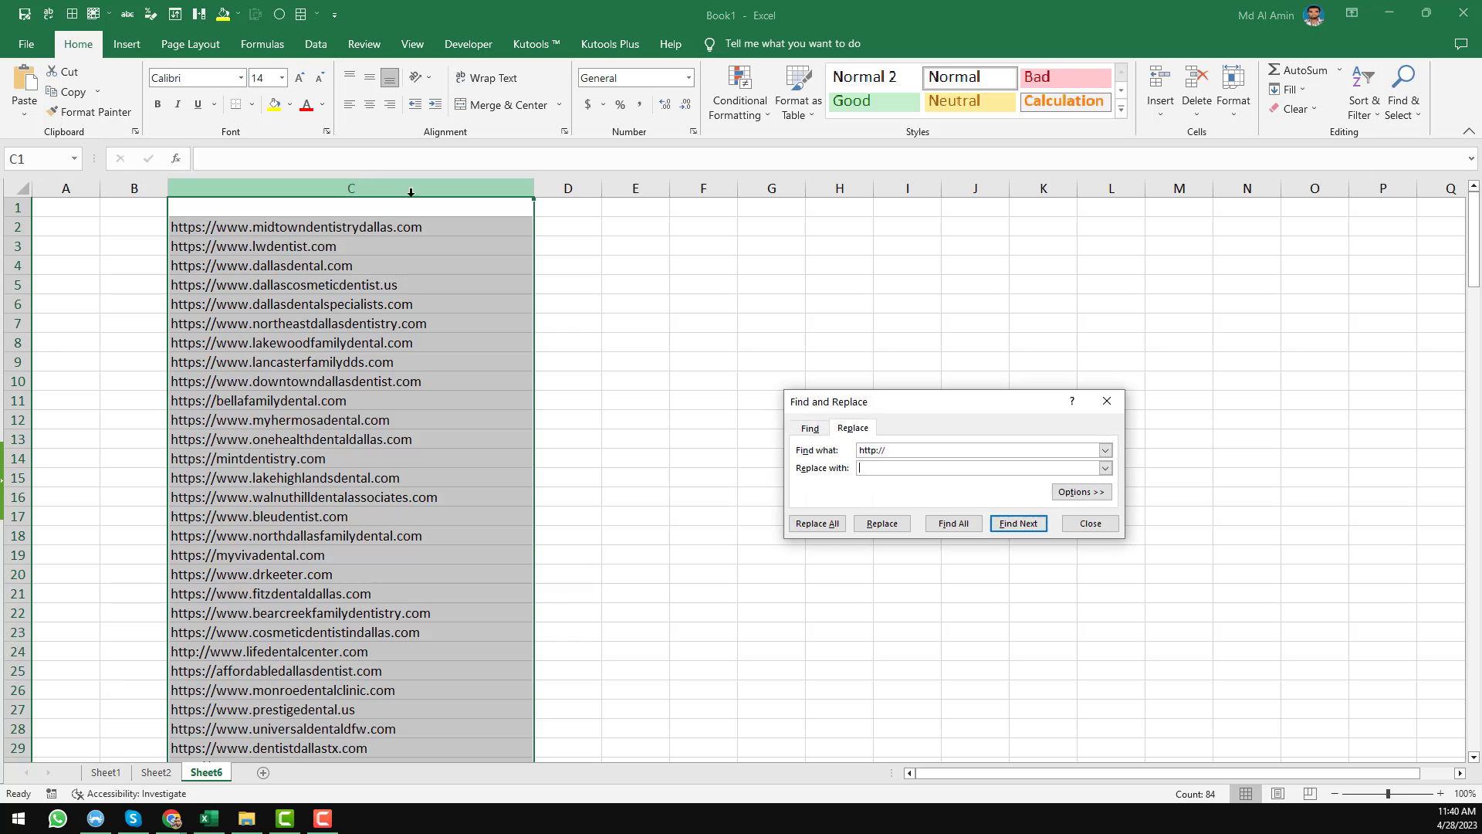
click(817, 522)
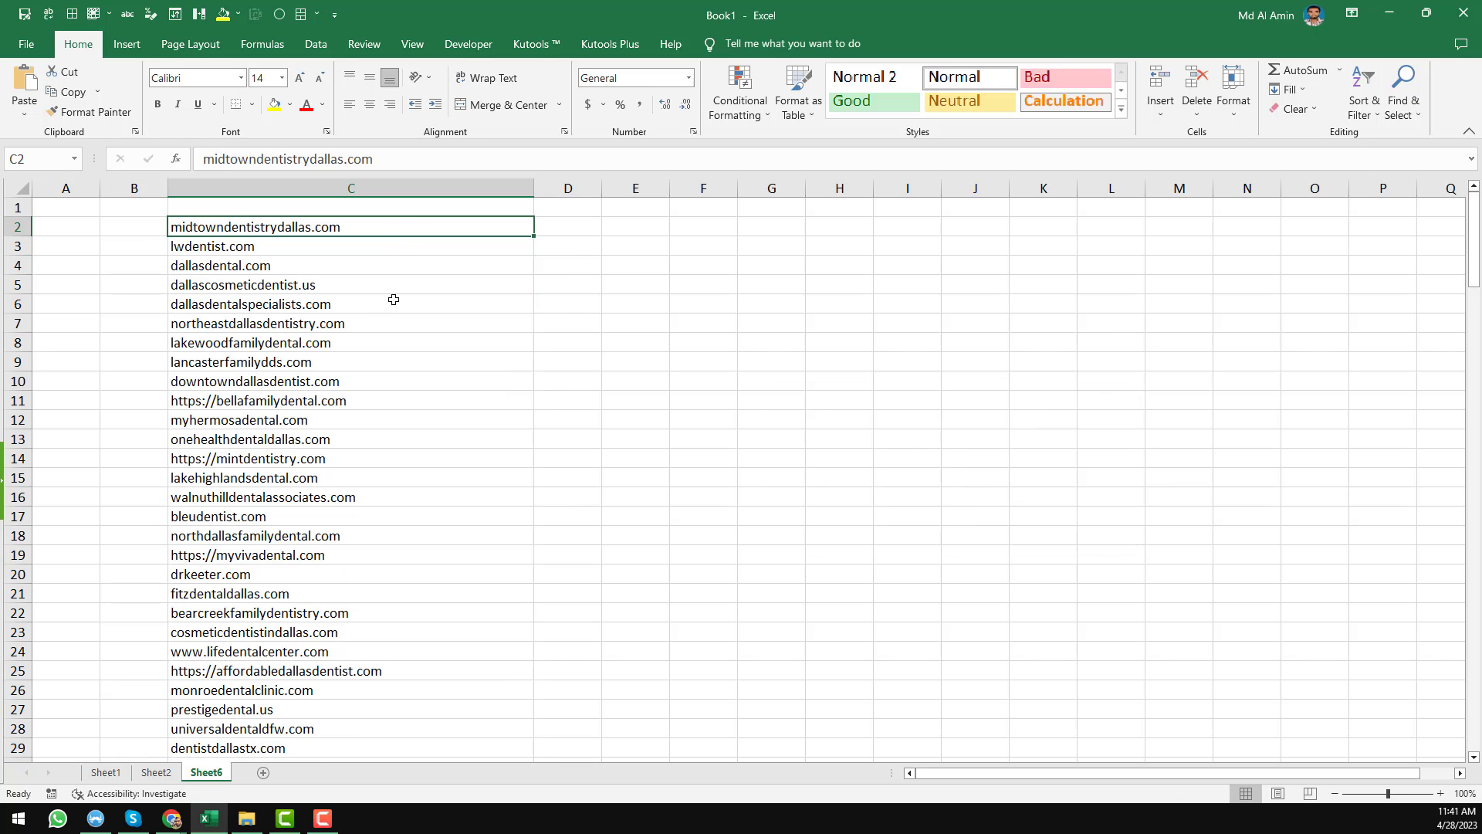
mouse_move(314, 458)
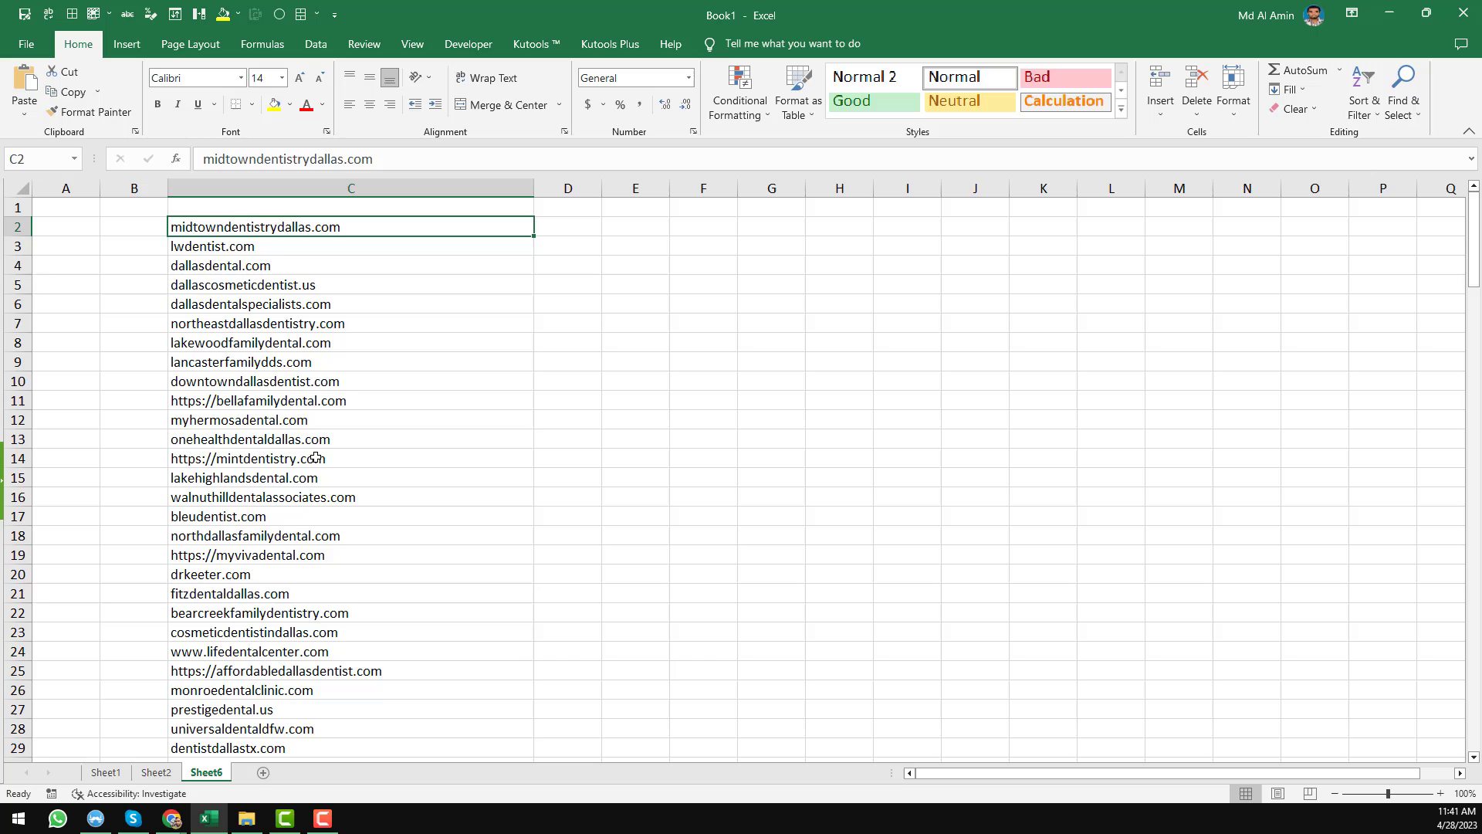
click(156, 772)
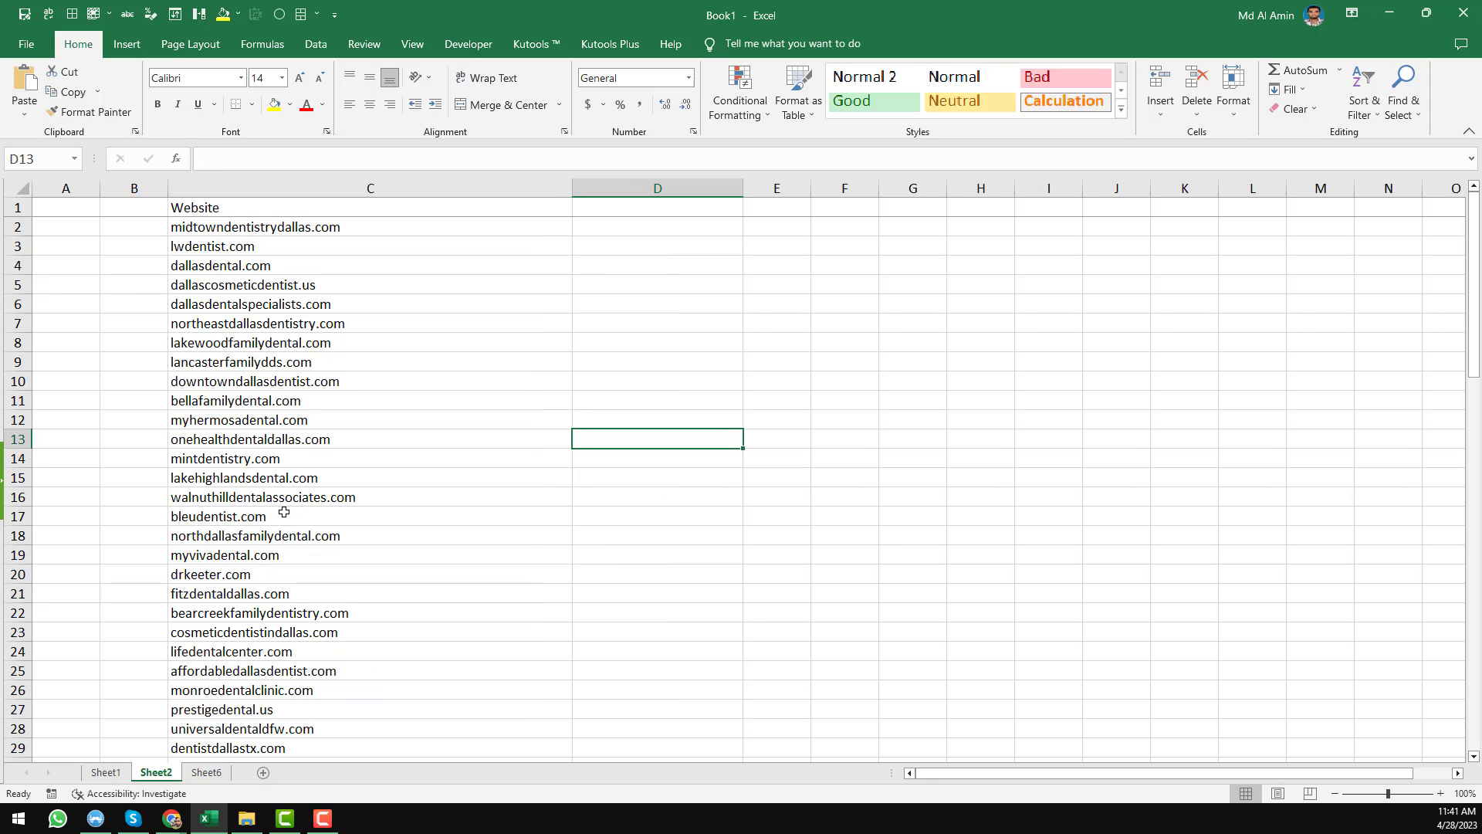
click(410, 227)
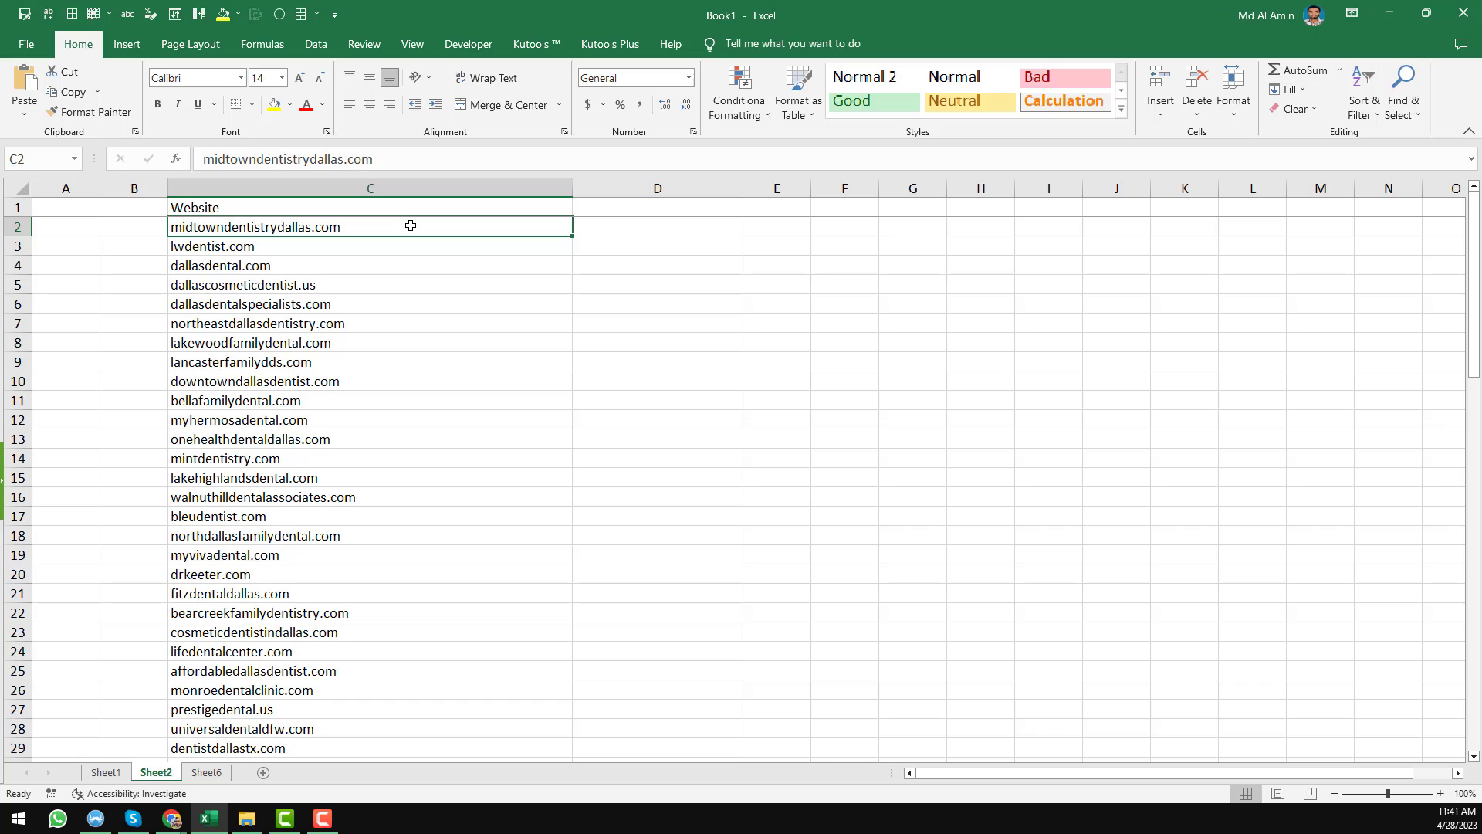
mouse_move(414, 228)
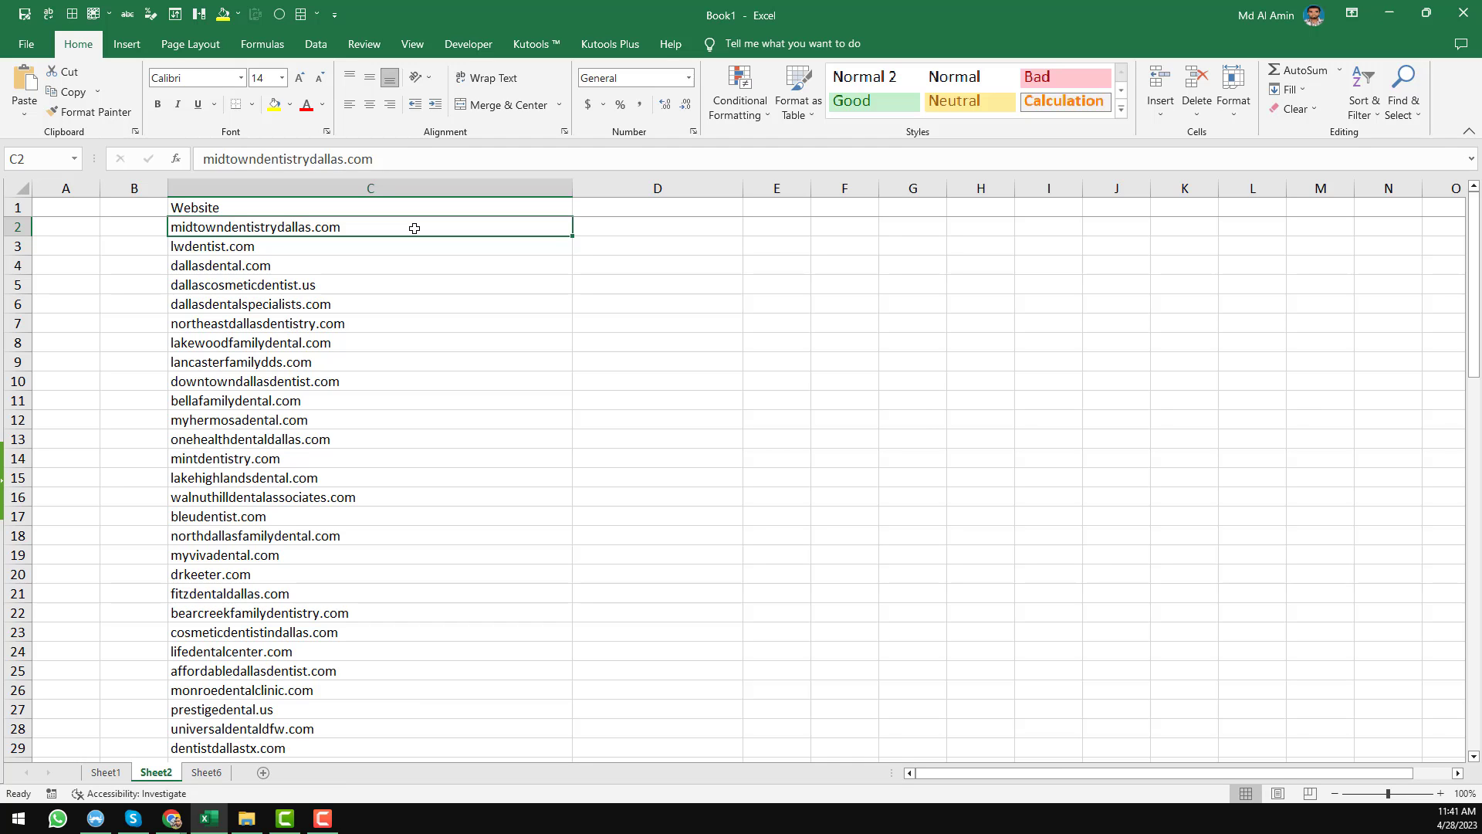
drag(370, 227, 370, 497)
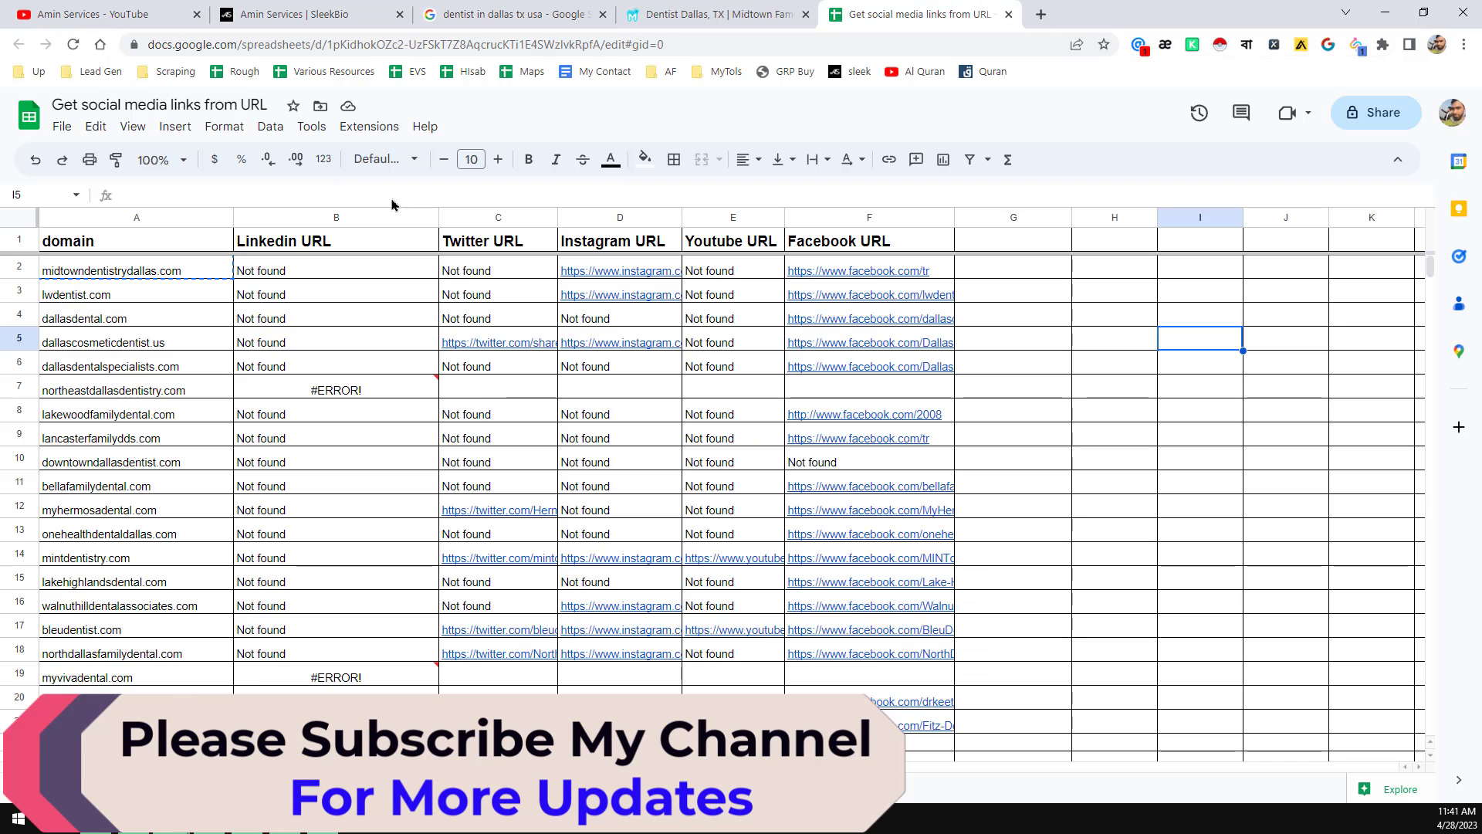
Review midtowndentistrydallas.com and the social media results, then return to the YouTube channel.
click(116, 271)
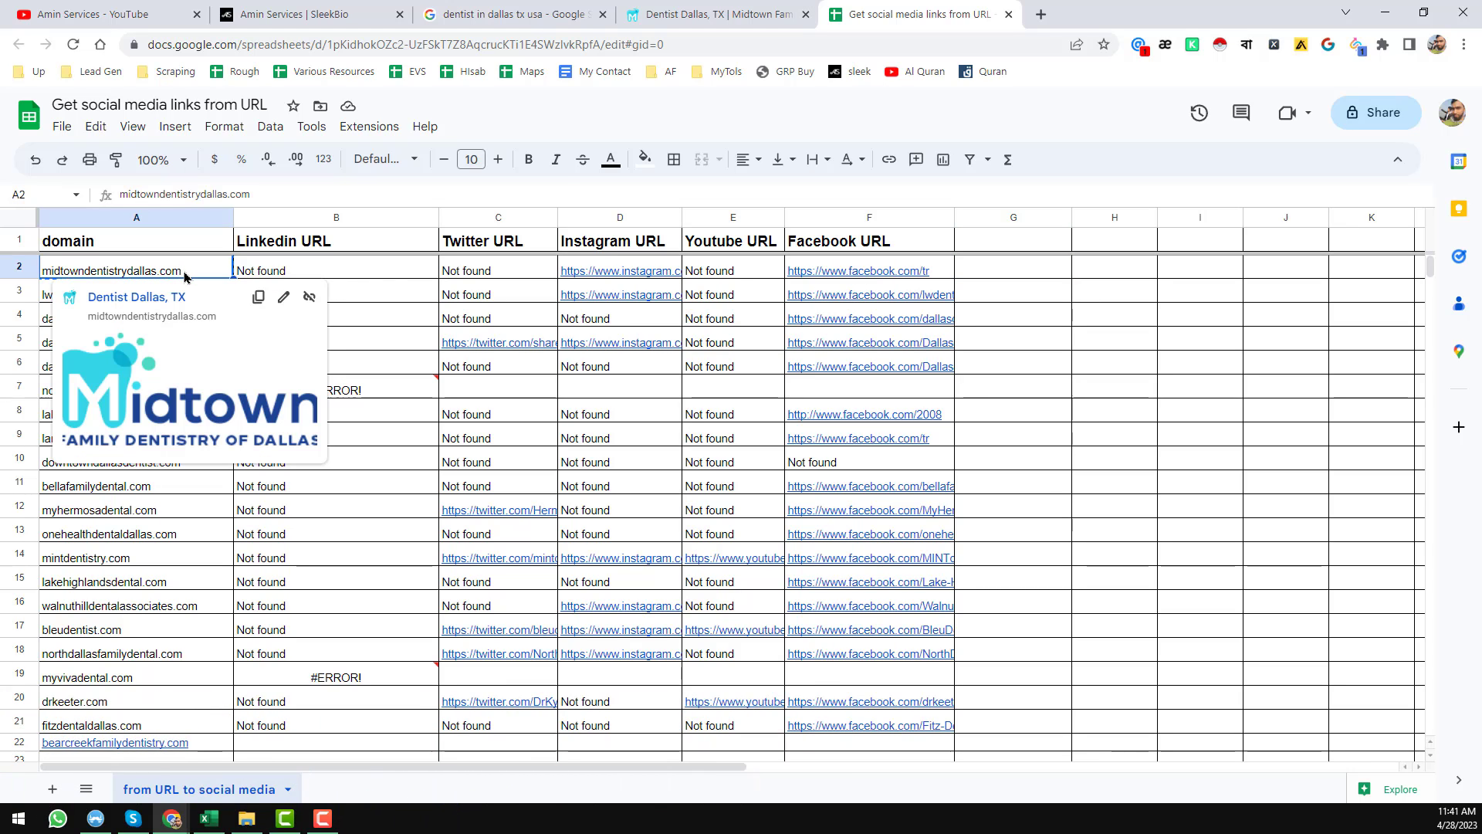
mouse_move(361, 302)
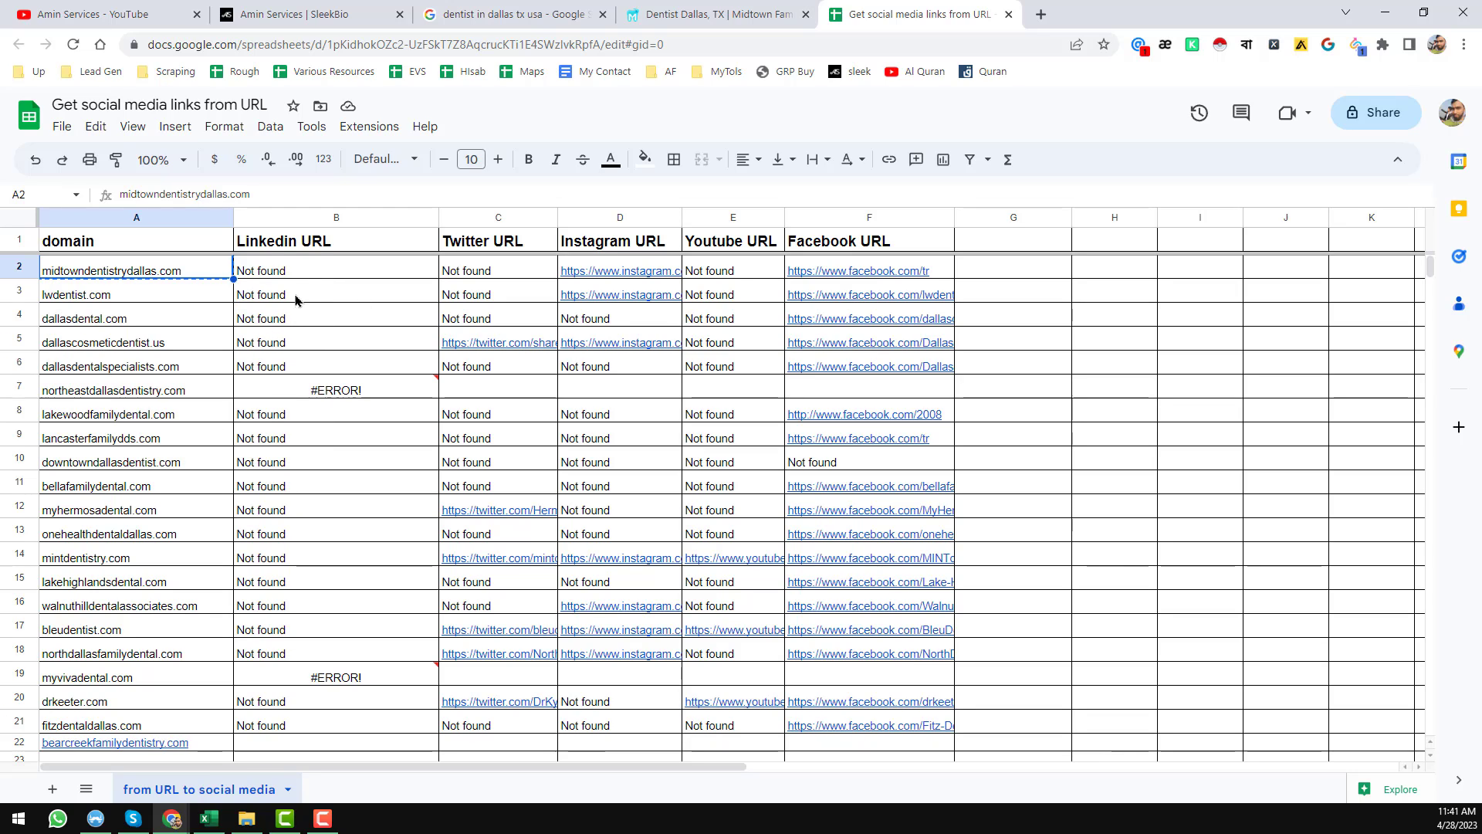
mouse_move(537, 242)
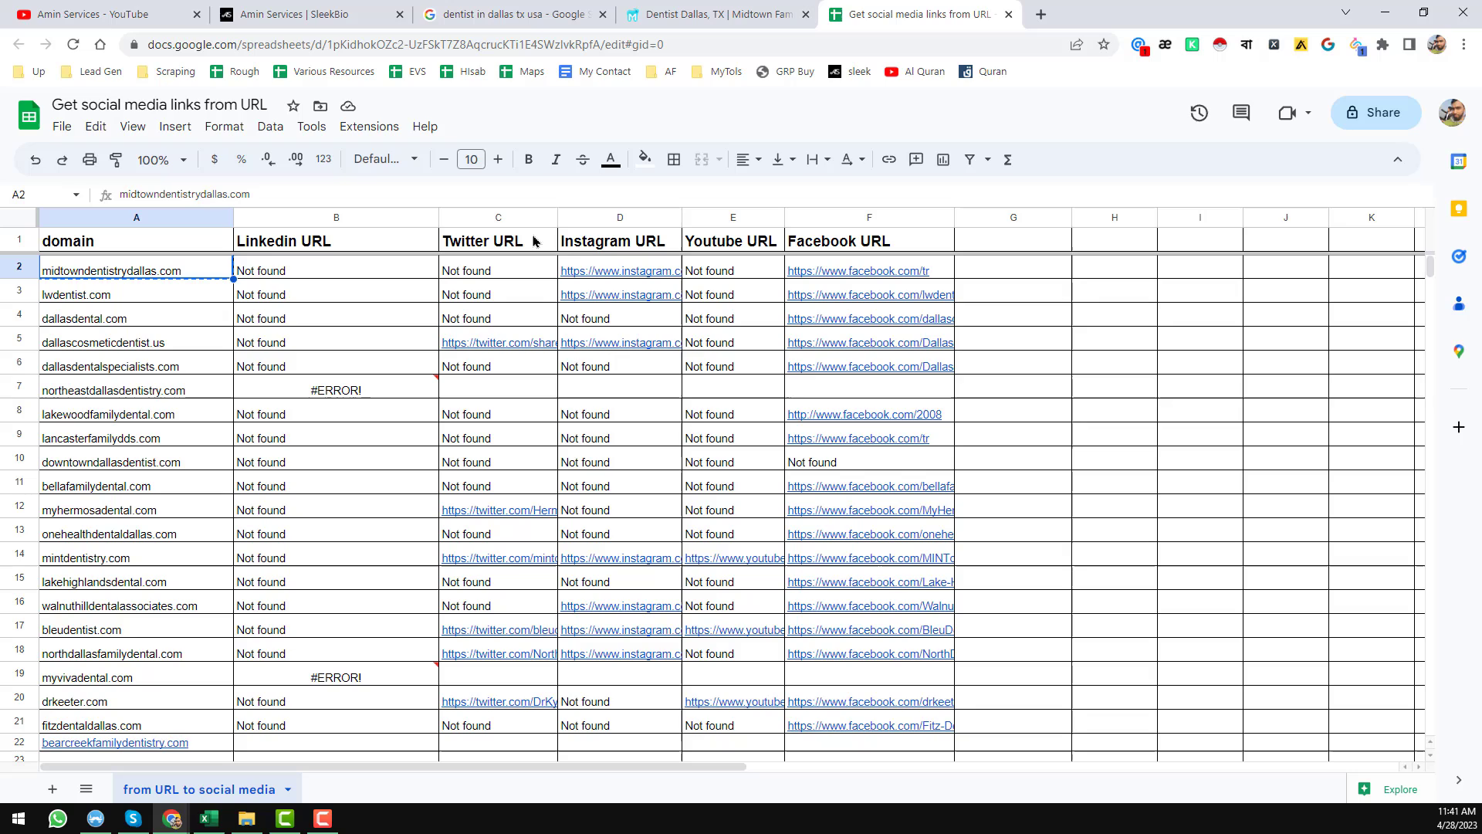
mouse_move(854, 244)
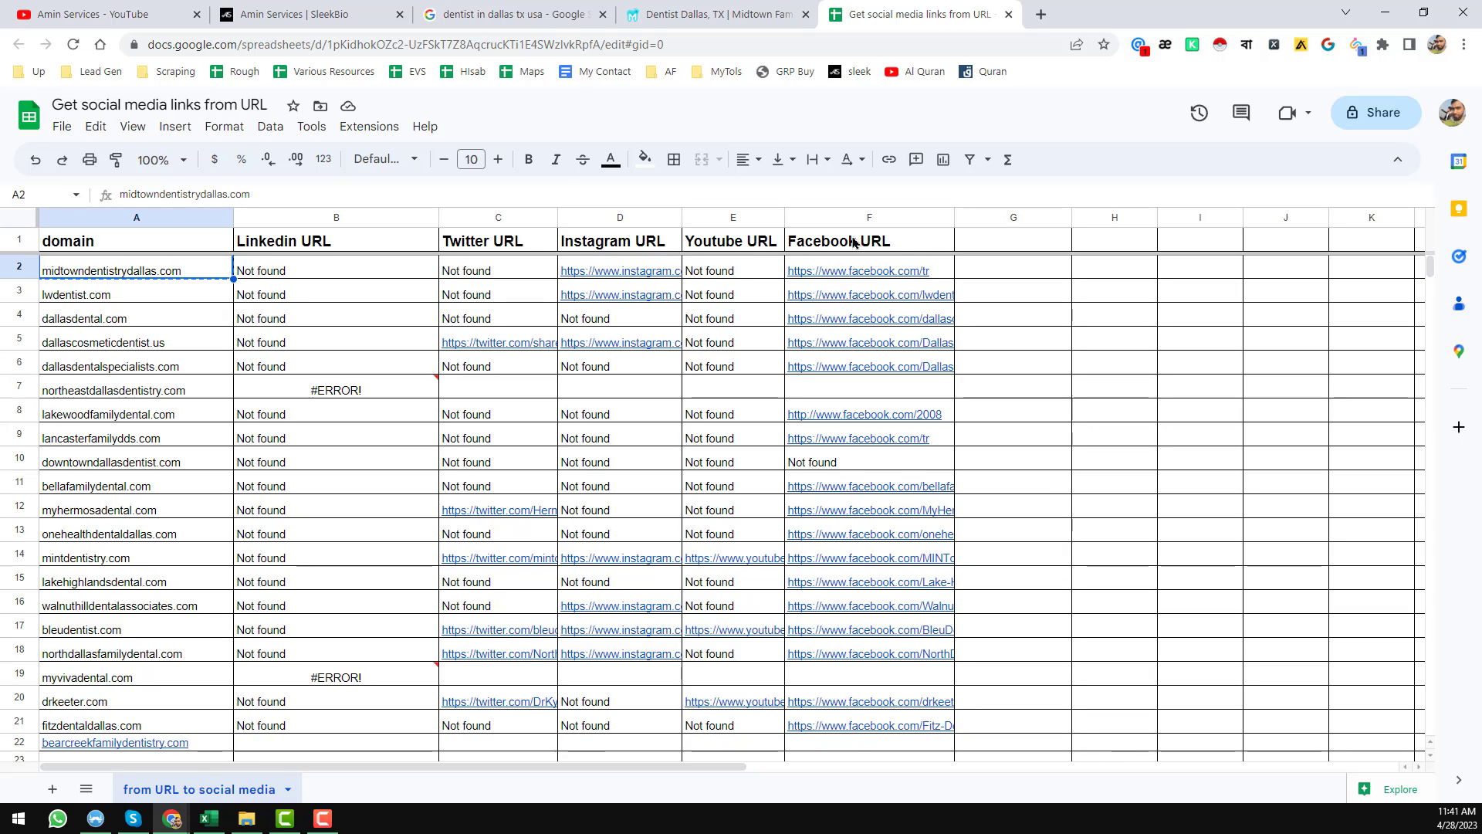
mouse_move(228, 385)
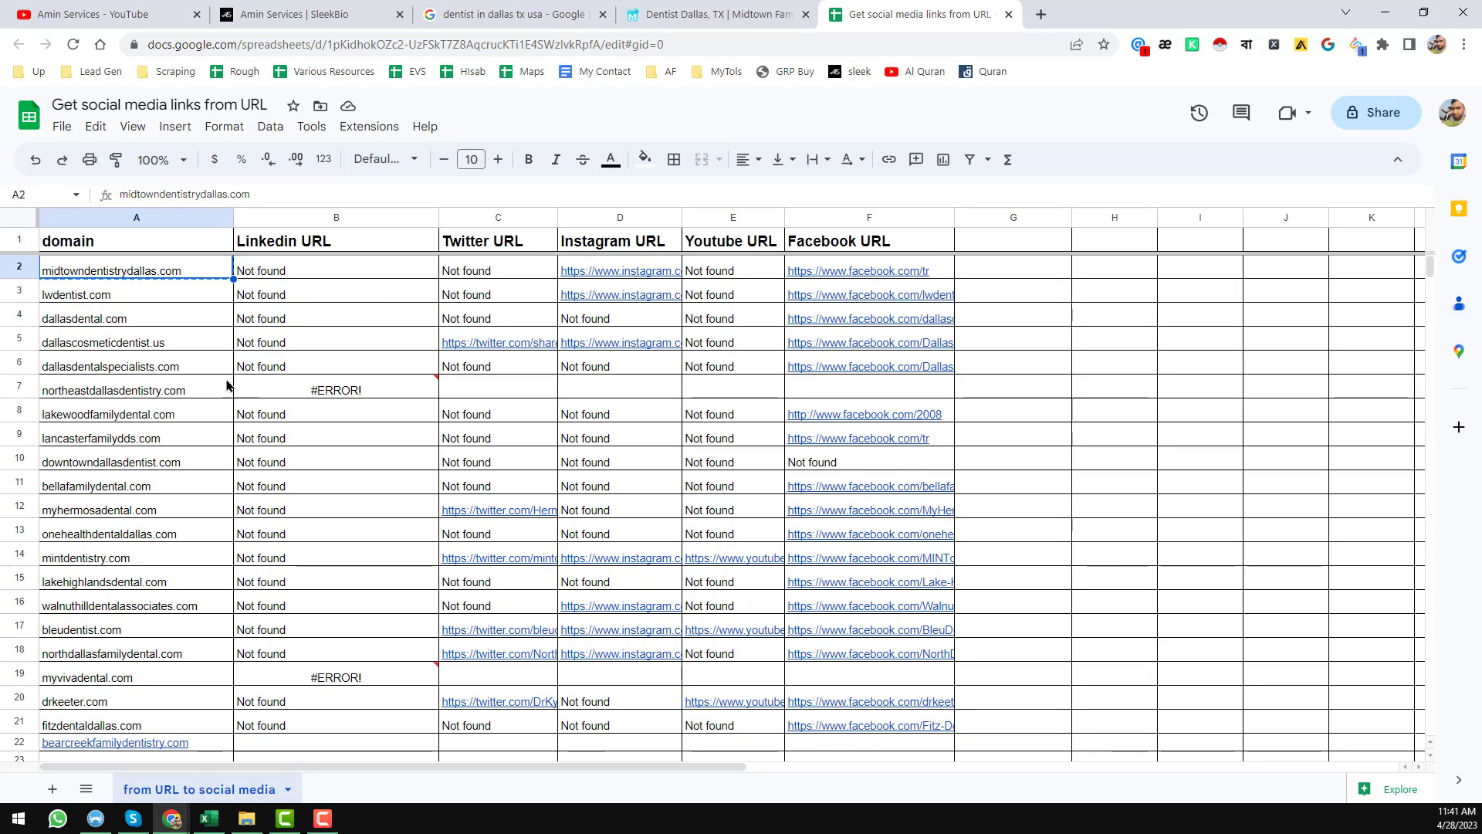
mouse_move(161, 366)
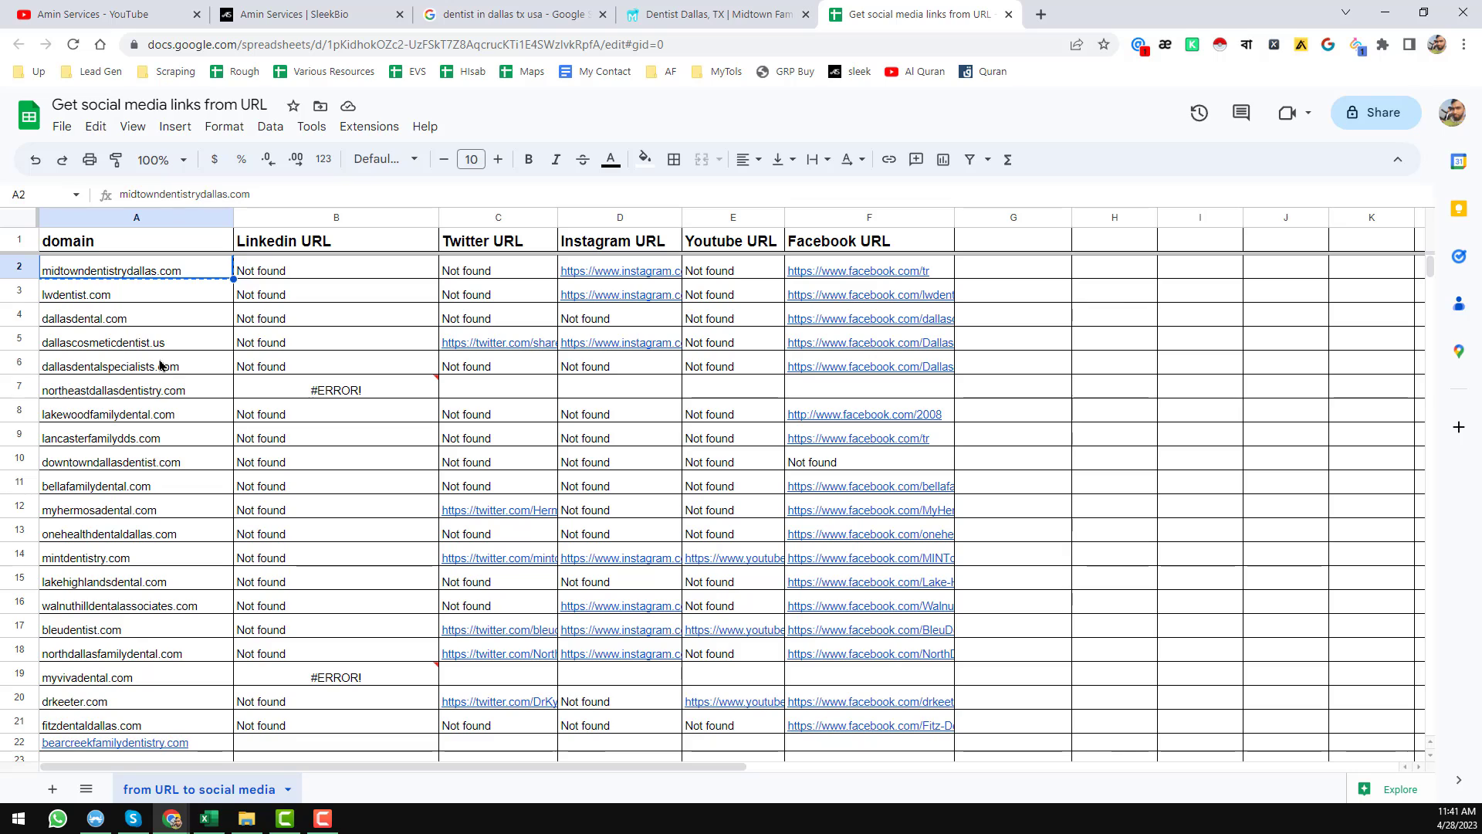
scroll(down, 3)
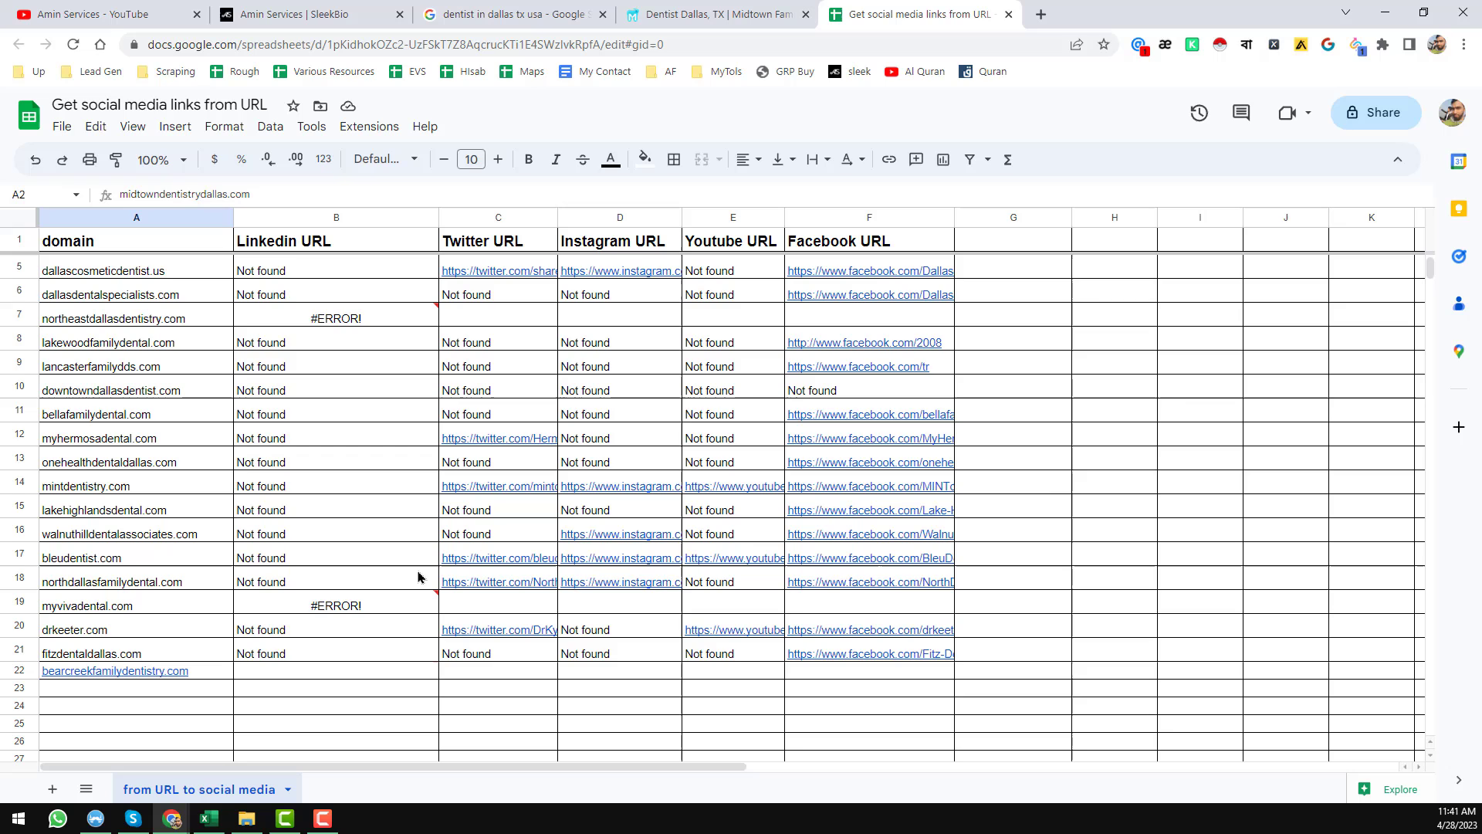
mouse_move(117, 535)
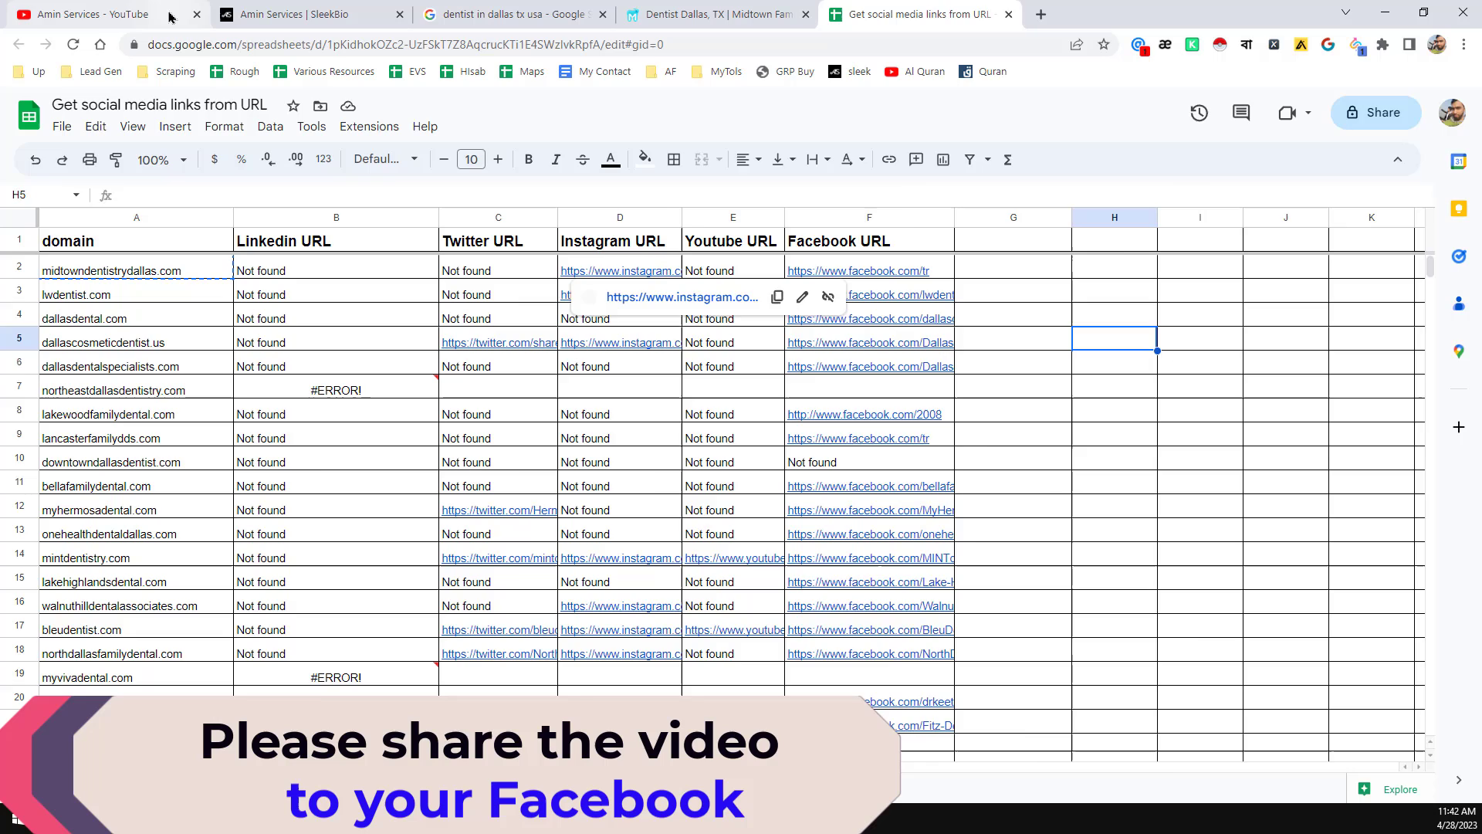
click(77, 13)
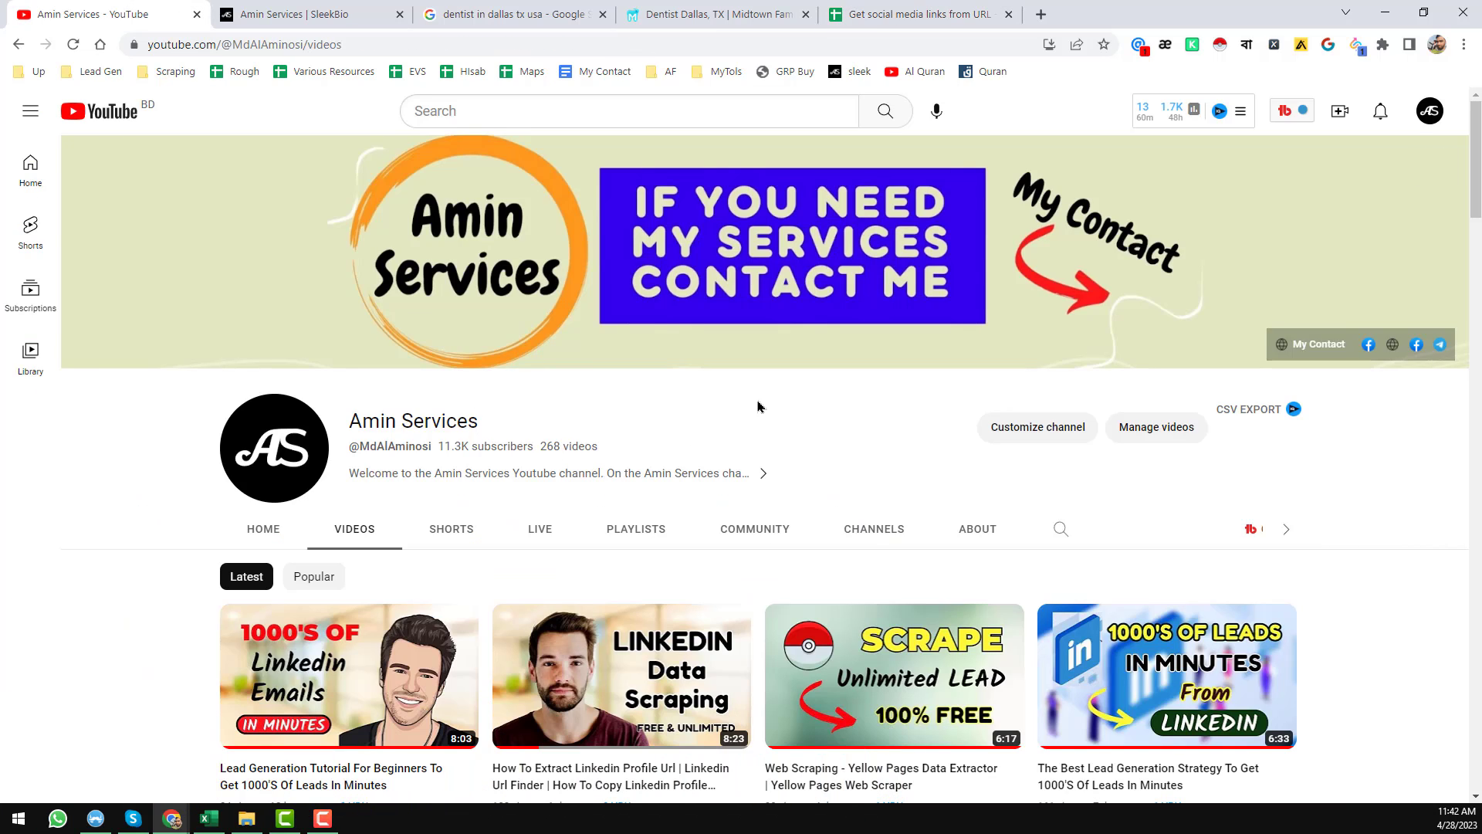